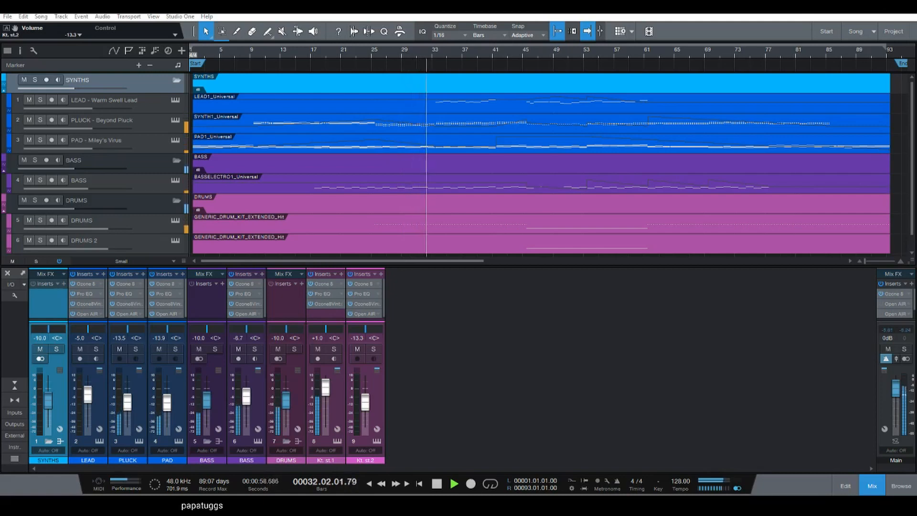
Step: Display the eight-bar phrase patterns from the Bar Items sidebar
{"action": "left_click", "coordinate": [455, 484]}
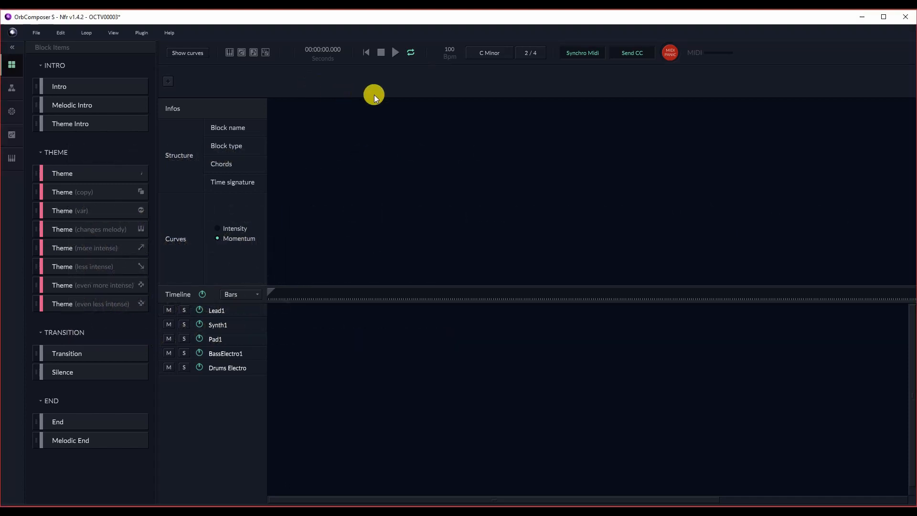
{"action": "mouse_move", "coordinate": [426, 94]}
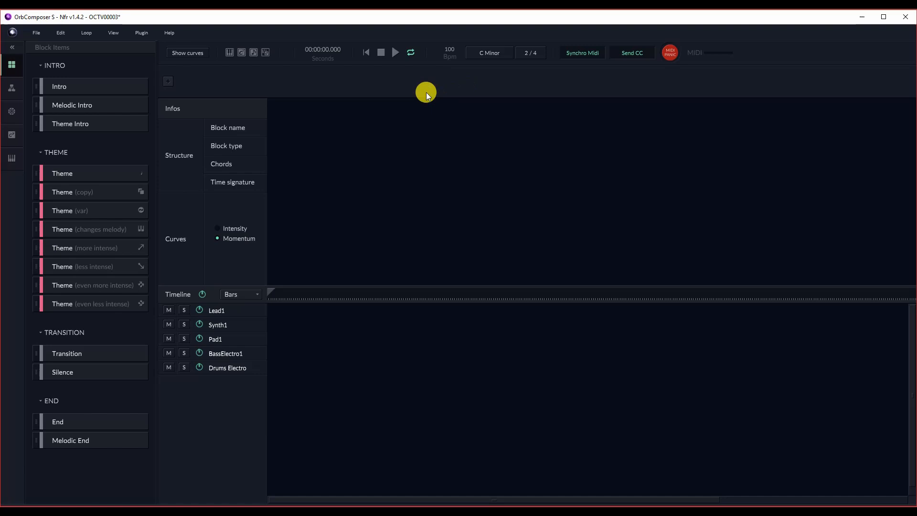
{"action": "mouse_move", "coordinate": [63, 88]}
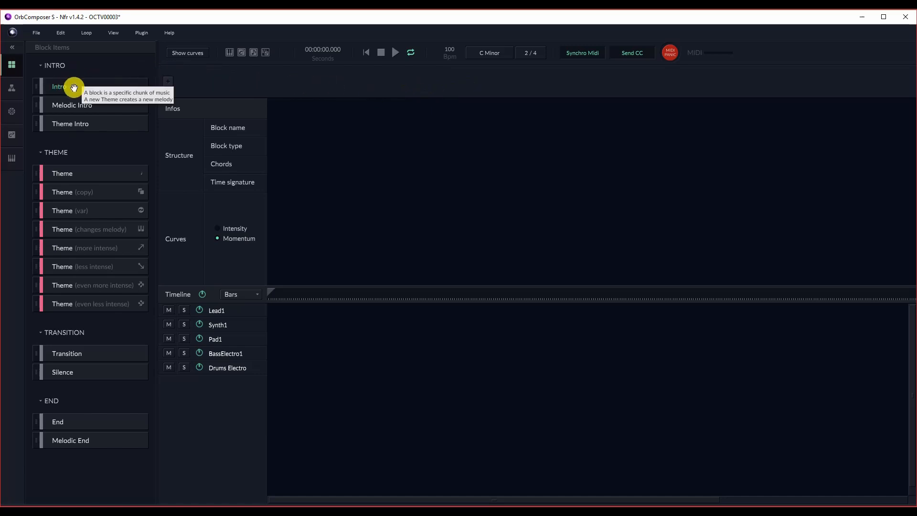
{"action": "mouse_move", "coordinate": [97, 104]}
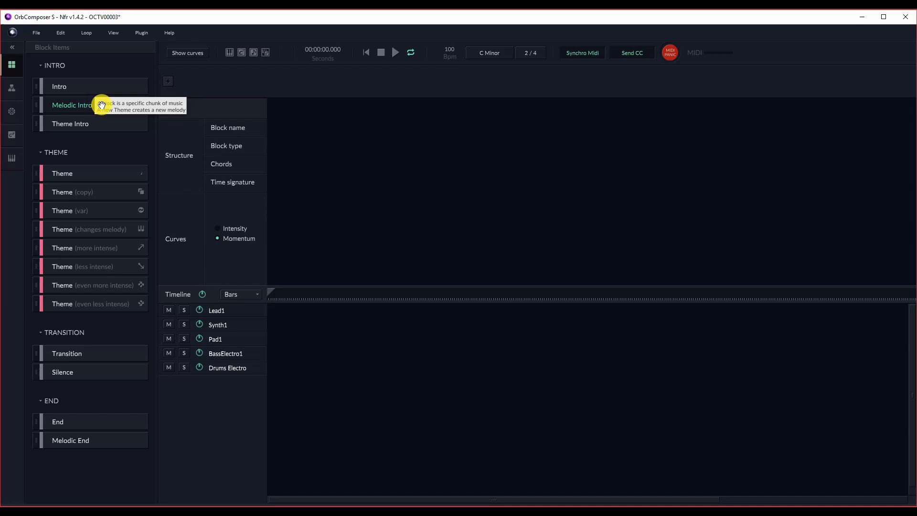
{"action": "mouse_move", "coordinate": [109, 123]}
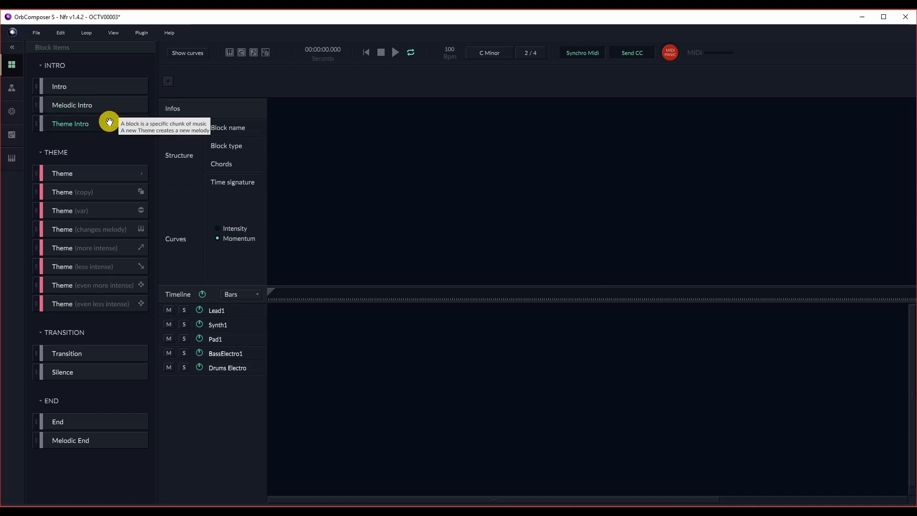
{"action": "mouse_move", "coordinate": [102, 178]}
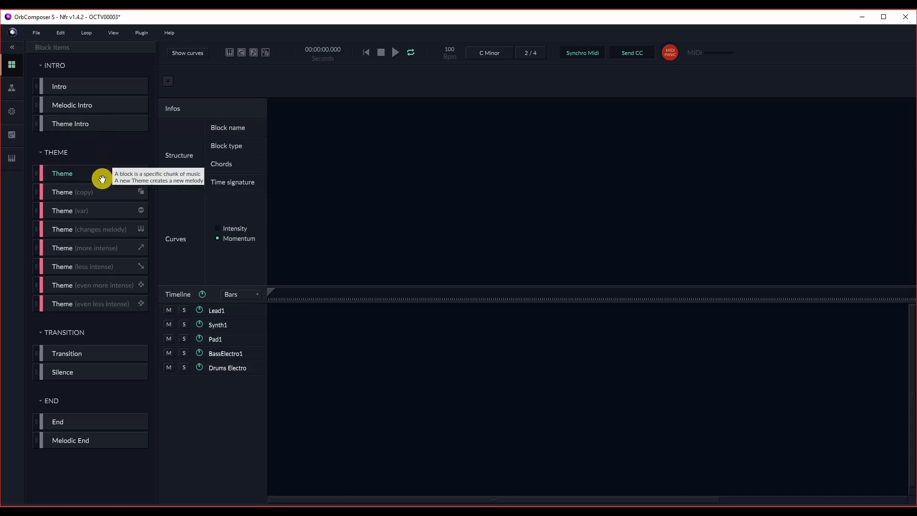
{"action": "mouse_move", "coordinate": [98, 267]}
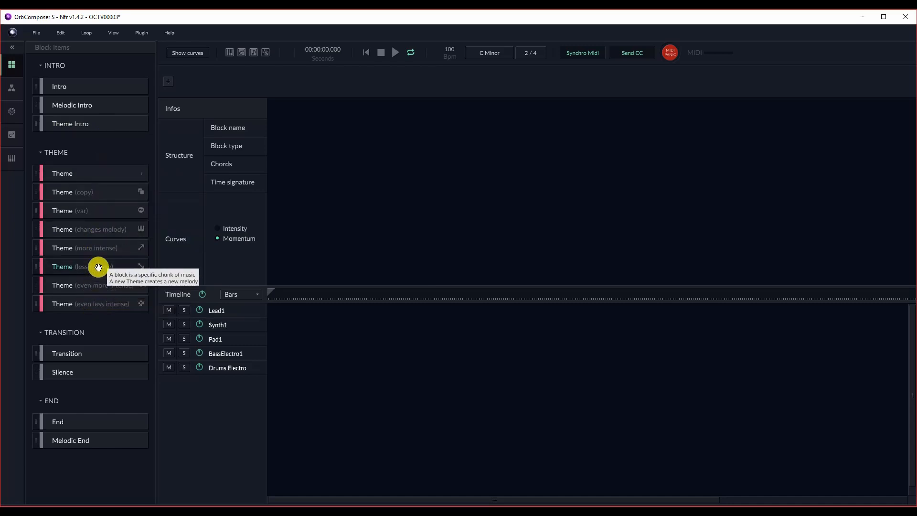
{"action": "mouse_move", "coordinate": [100, 286]}
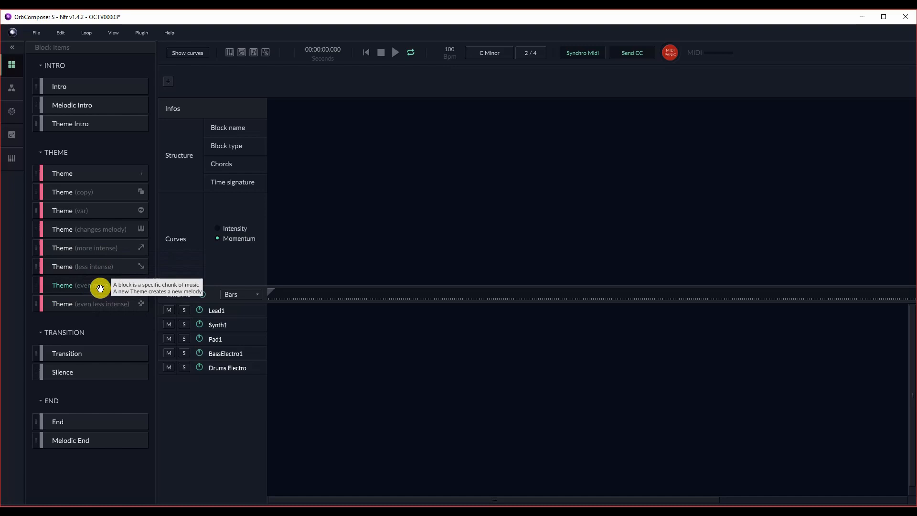
{"action": "mouse_move", "coordinate": [110, 220]}
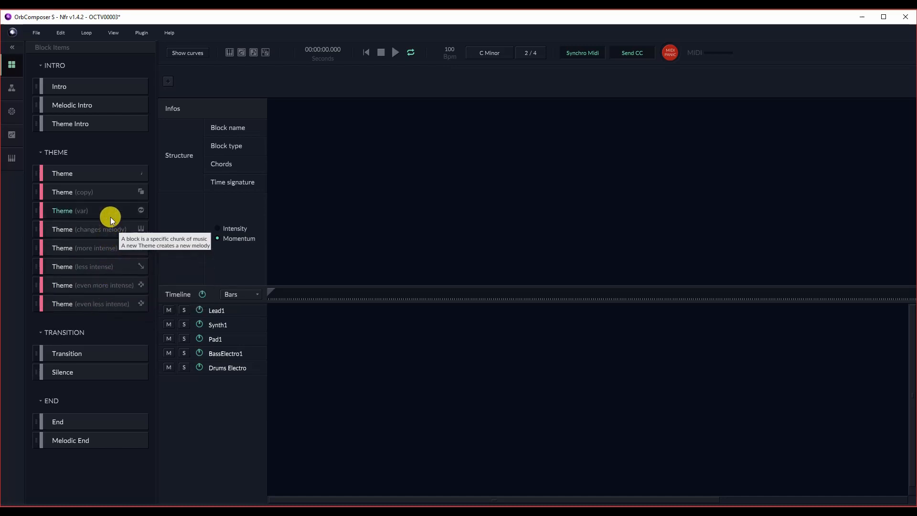
{"action": "mouse_move", "coordinate": [112, 178]}
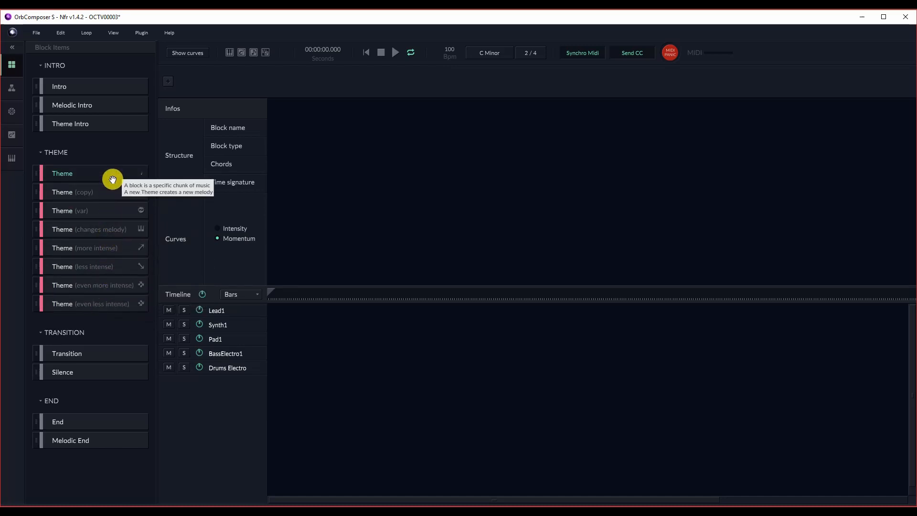
{"action": "mouse_move", "coordinate": [111, 211]}
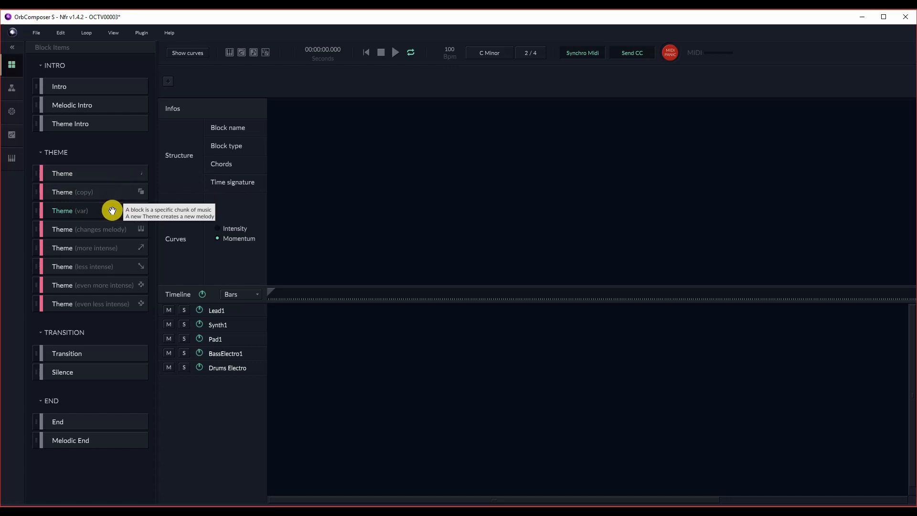
{"action": "mouse_move", "coordinate": [115, 230]}
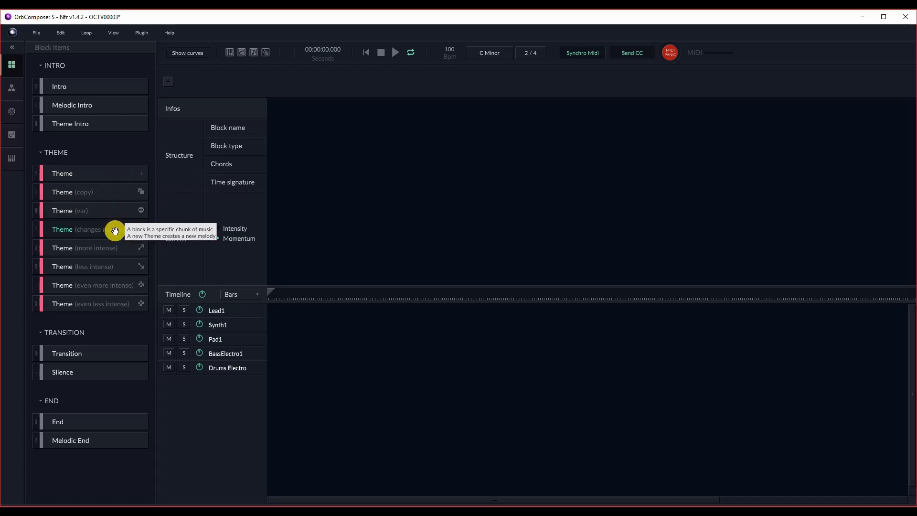
{"action": "mouse_move", "coordinate": [101, 358]}
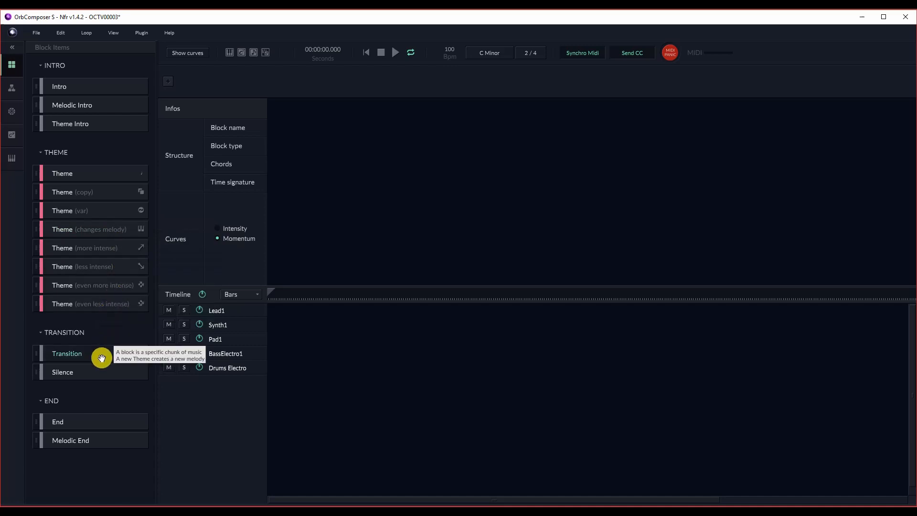
{"action": "mouse_move", "coordinate": [106, 358]}
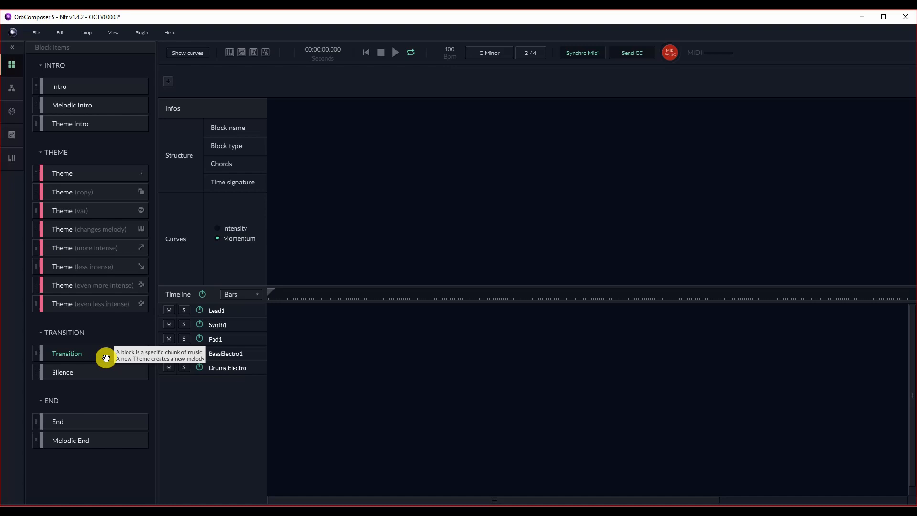
{"action": "mouse_move", "coordinate": [114, 372]}
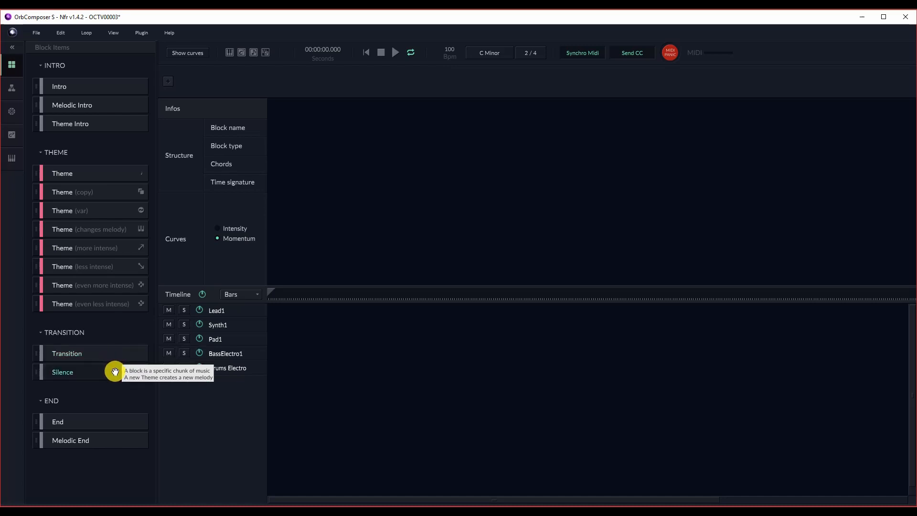
{"action": "mouse_move", "coordinate": [98, 417]}
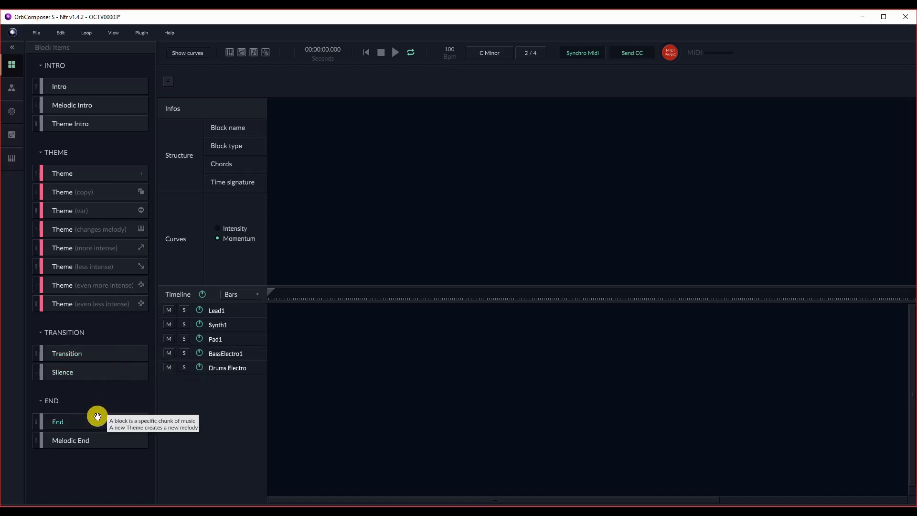
{"action": "mouse_move", "coordinate": [92, 443]}
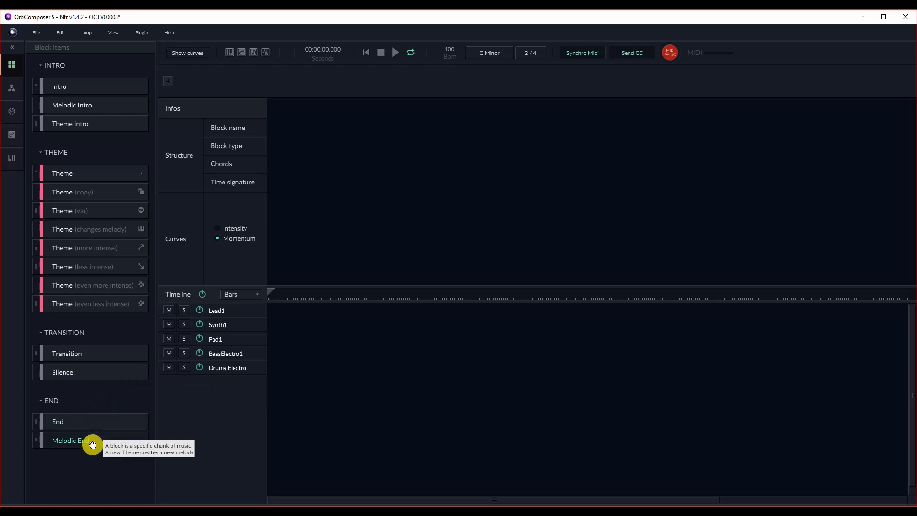
{"action": "mouse_move", "coordinate": [9, 80]}
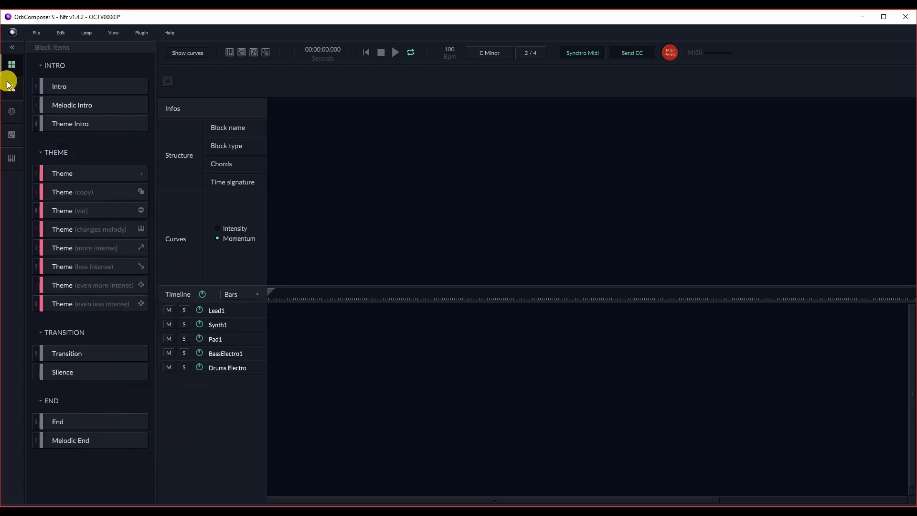
{"action": "left_click", "coordinate": [11, 88]}
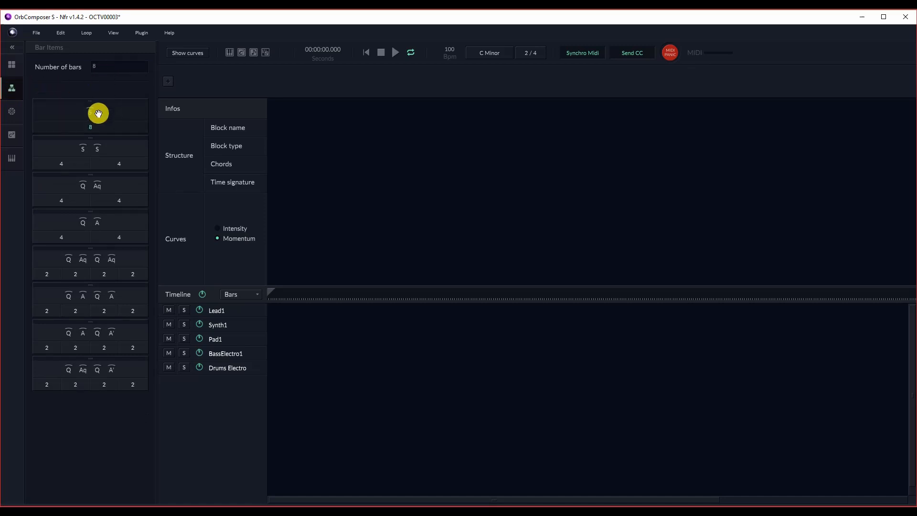
{"action": "mouse_move", "coordinate": [79, 211]}
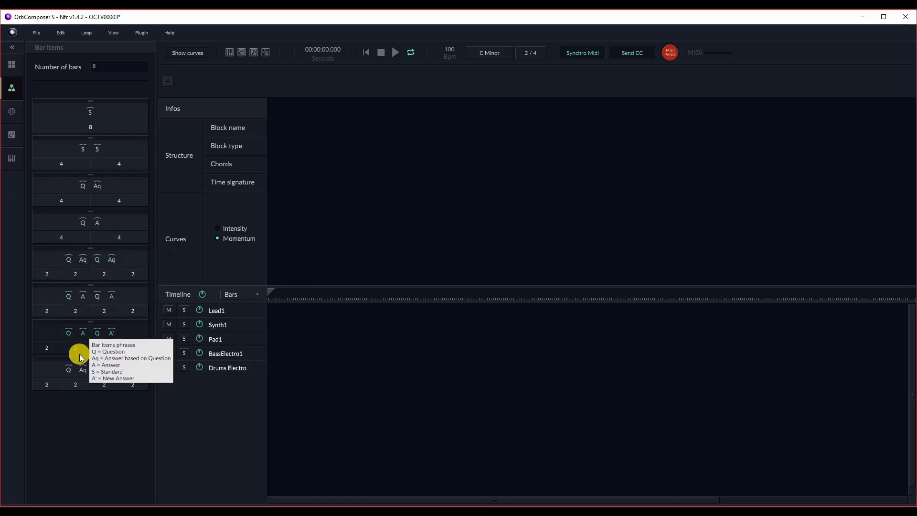
{"action": "mouse_move", "coordinate": [99, 189]}
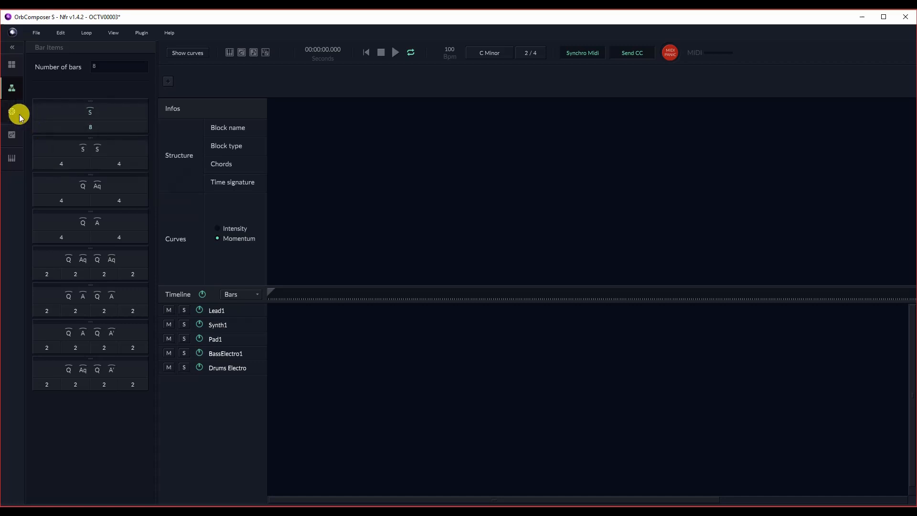
{"action": "mouse_move", "coordinate": [13, 112]}
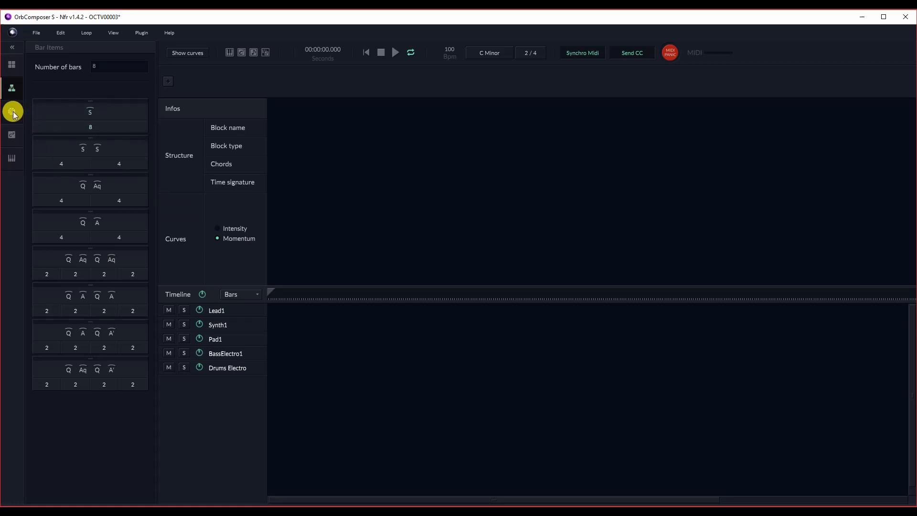
{"action": "left_click", "coordinate": [12, 111]}
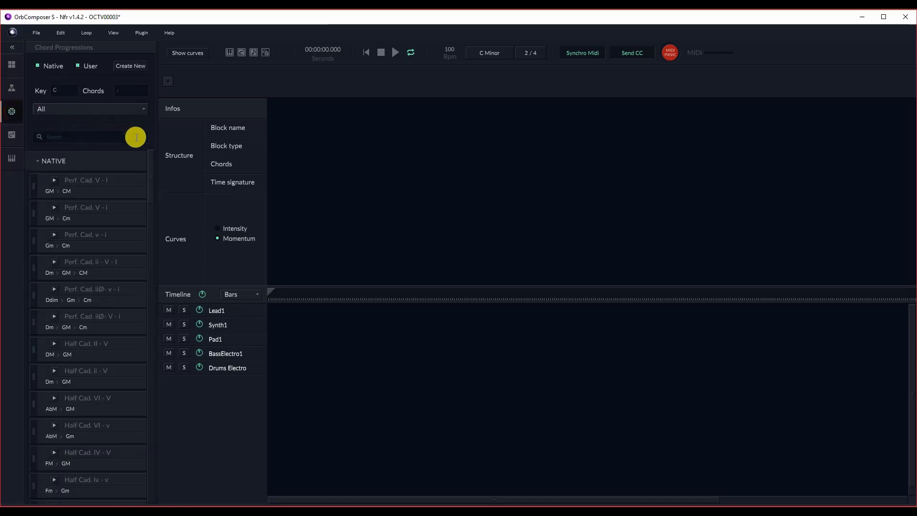
{"action": "scroll", "scroll_direction": "down", "scroll_amount": 3}
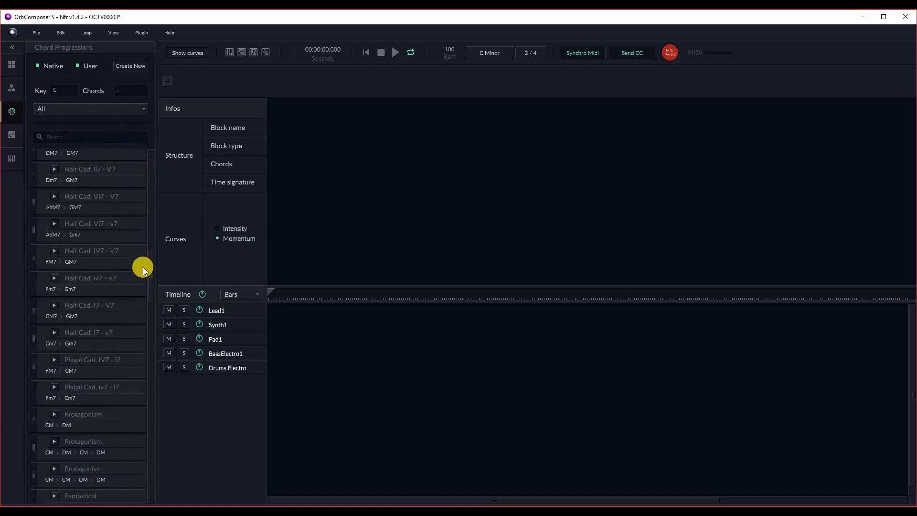
{"action": "scroll", "scroll_direction": "down", "scroll_amount": 3}
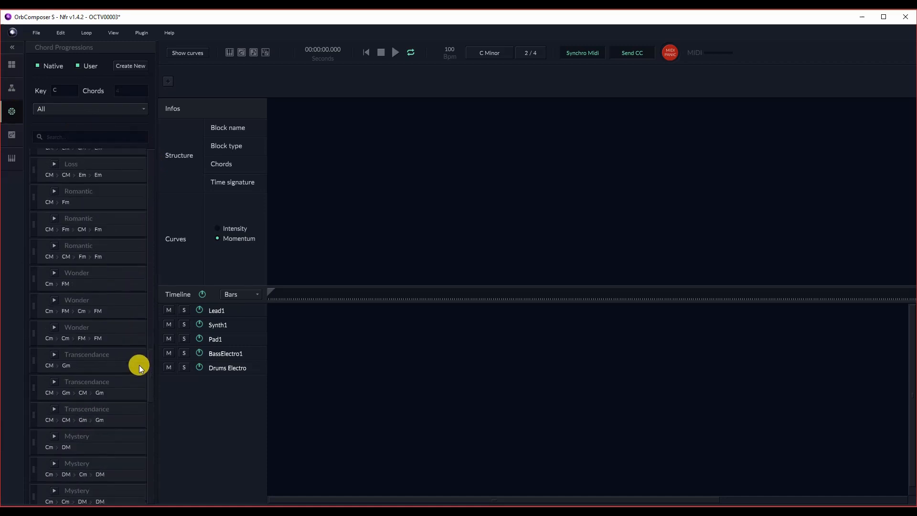
{"action": "scroll", "scroll_direction": "down", "scroll_amount": 3}
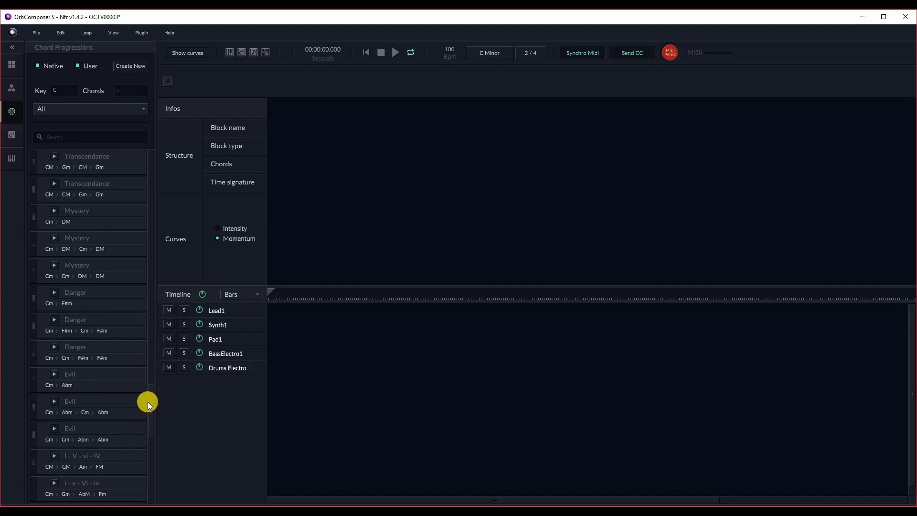
{"action": "scroll", "scroll_direction": "down", "scroll_amount": 3}
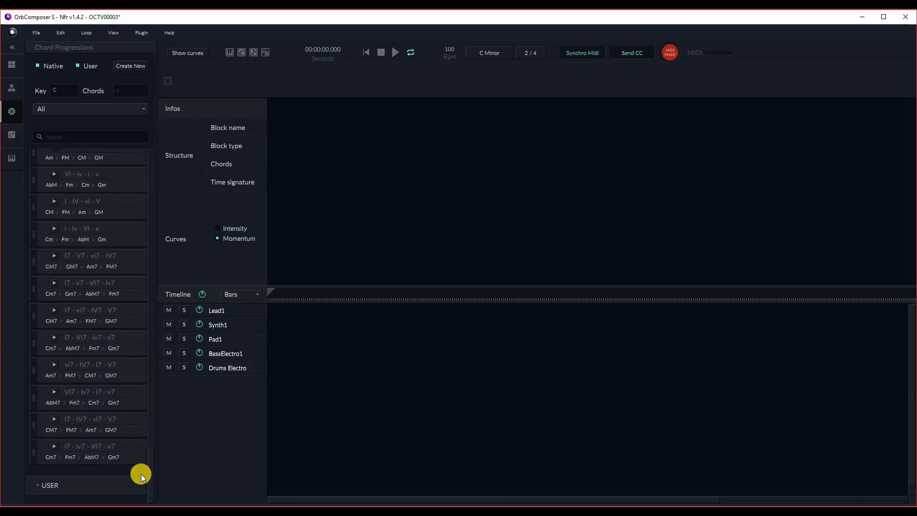
{"action": "scroll", "scroll_direction": "up", "scroll_amount": 3}
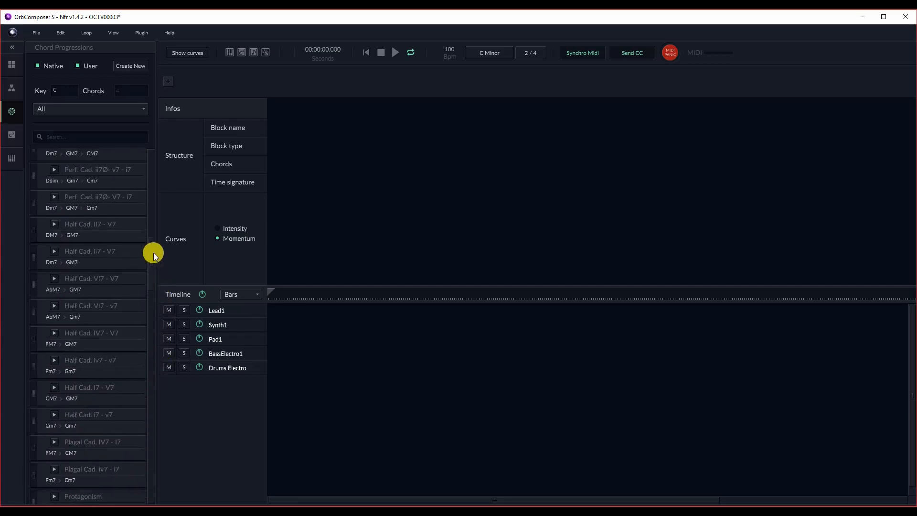
{"action": "scroll", "scroll_direction": "up", "scroll_amount": 3}
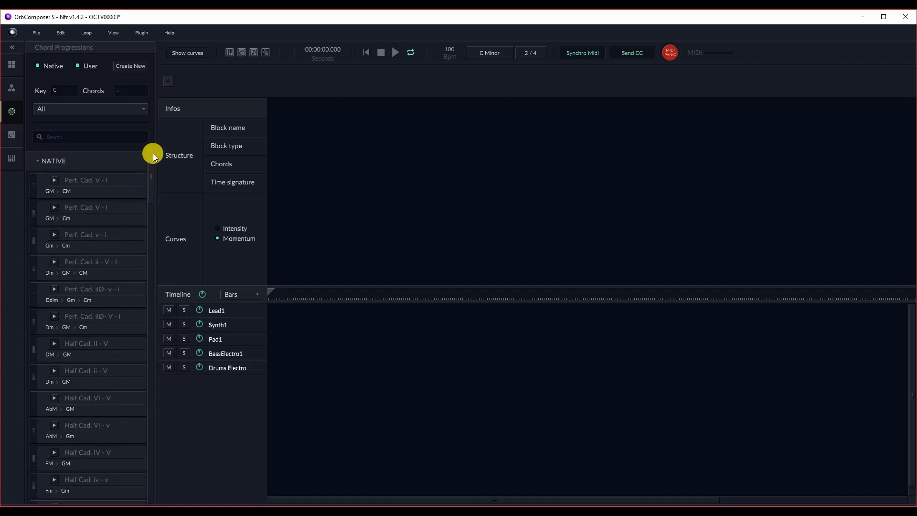
{"action": "mouse_move", "coordinate": [12, 132]}
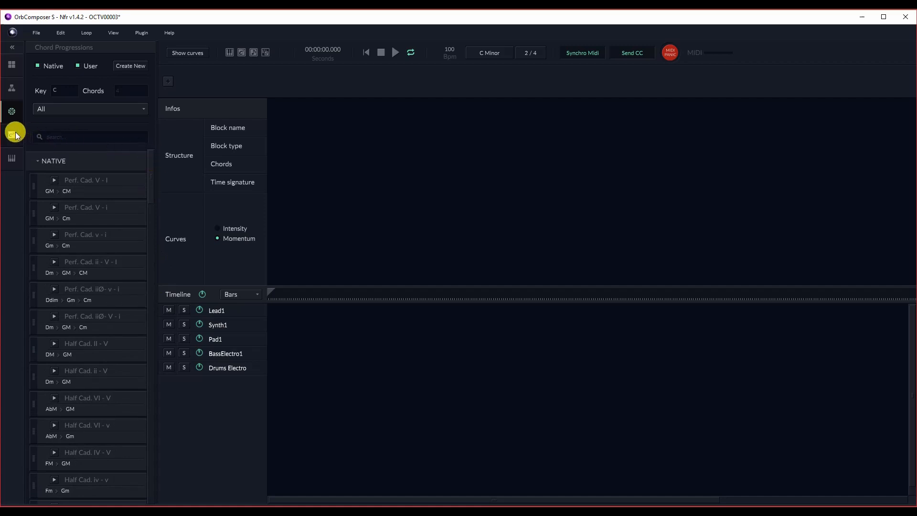
Step: Browse the C chord library, from major and minor triads to sus and add chords
{"action": "left_click", "coordinate": [11, 136]}
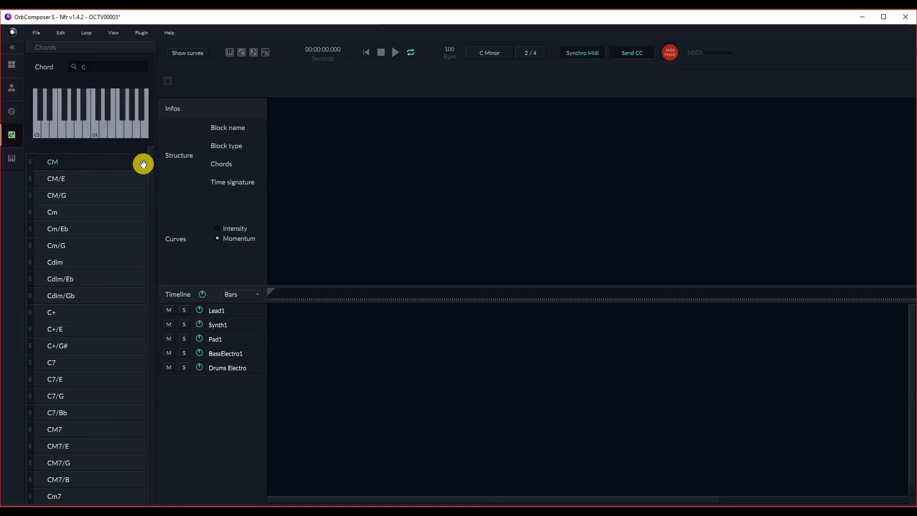
{"action": "scroll", "scroll_direction": "down", "scroll_amount": 3}
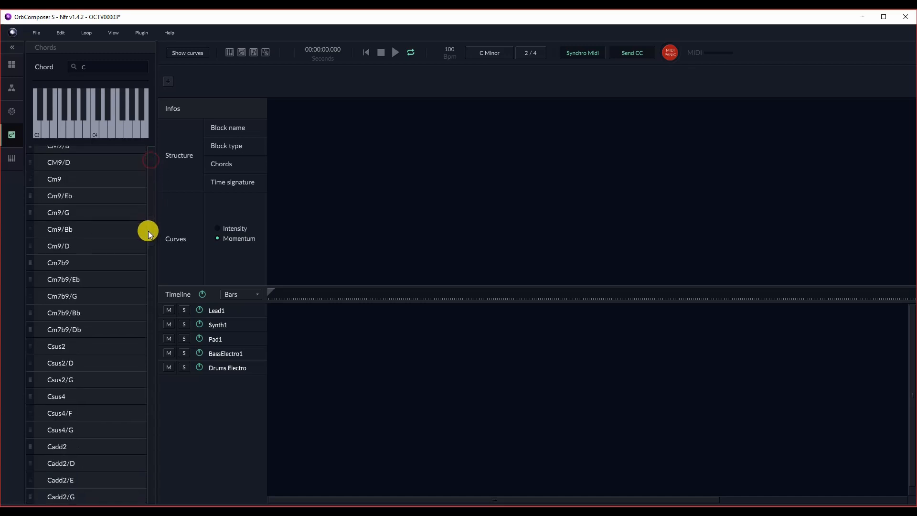
{"action": "scroll", "scroll_direction": "down", "scroll_amount": 3}
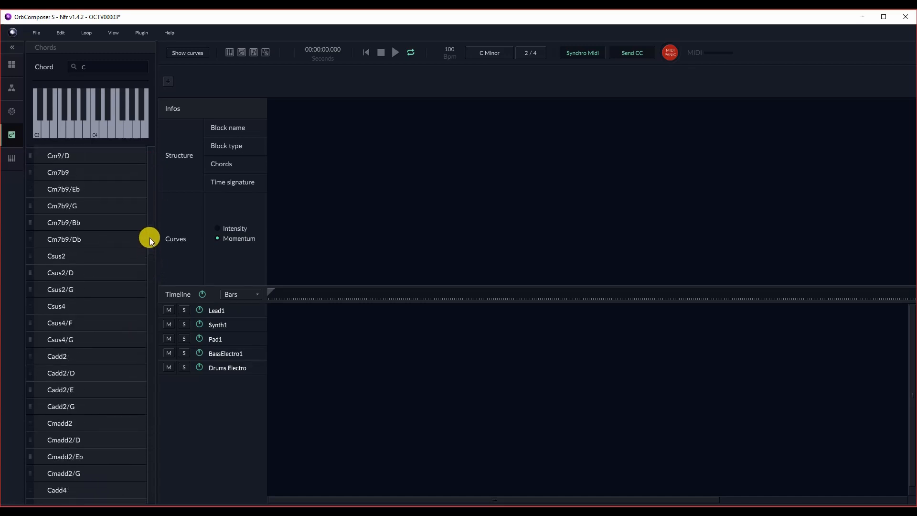
{"action": "scroll", "scroll_direction": "up", "scroll_amount": 3}
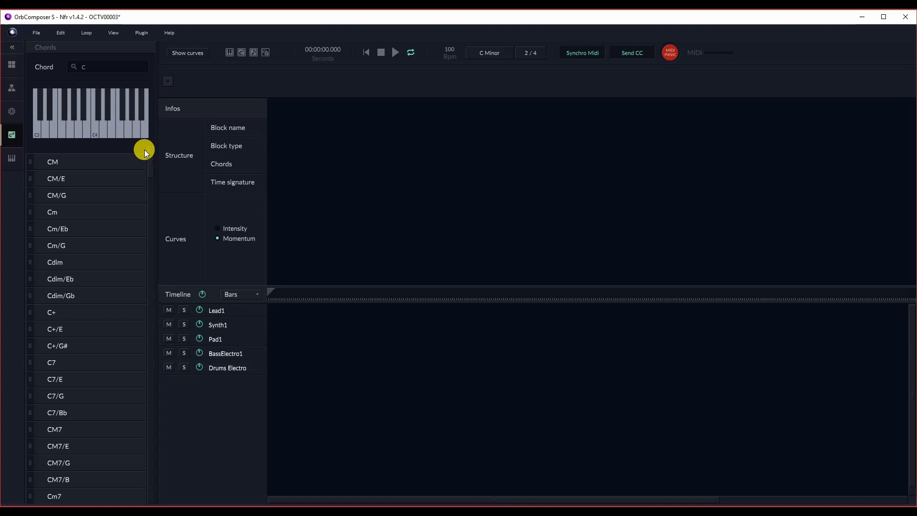
{"action": "mouse_move", "coordinate": [8, 161]}
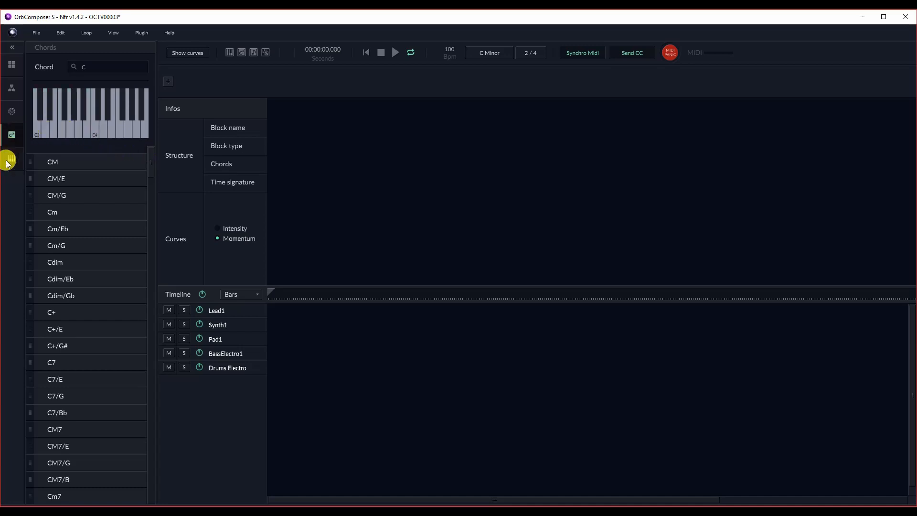
Step: Show the instrument library of keyboards, plucked, leads and synth sounds
{"action": "left_click", "coordinate": [11, 158]}
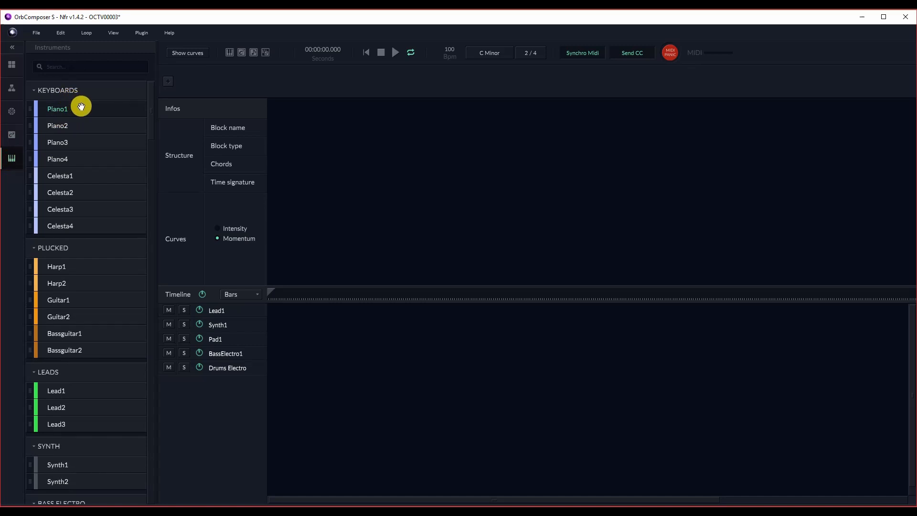
{"action": "mouse_move", "coordinate": [75, 346]}
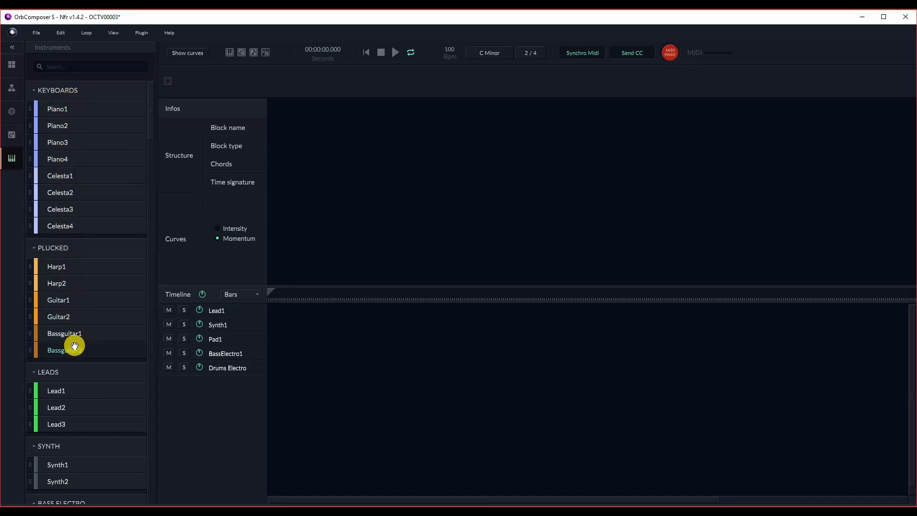
{"action": "mouse_move", "coordinate": [115, 259]}
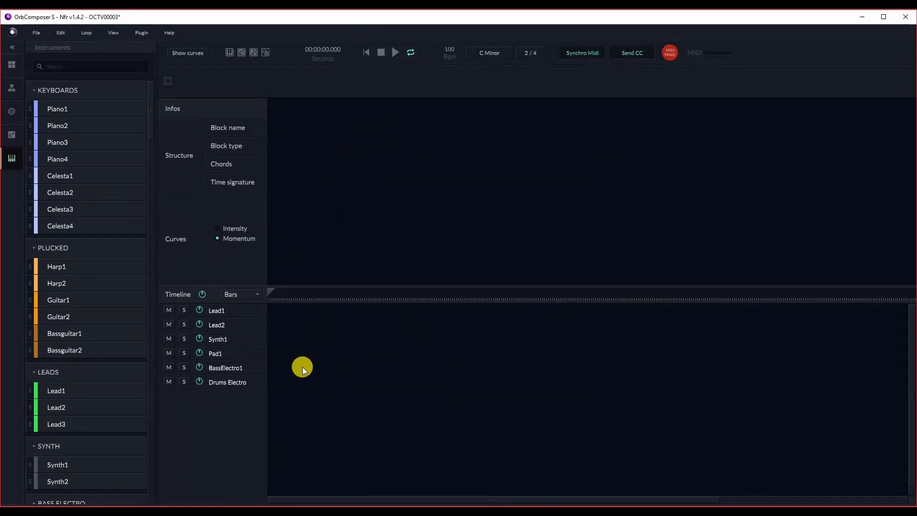
{"action": "mouse_move", "coordinate": [11, 52]}
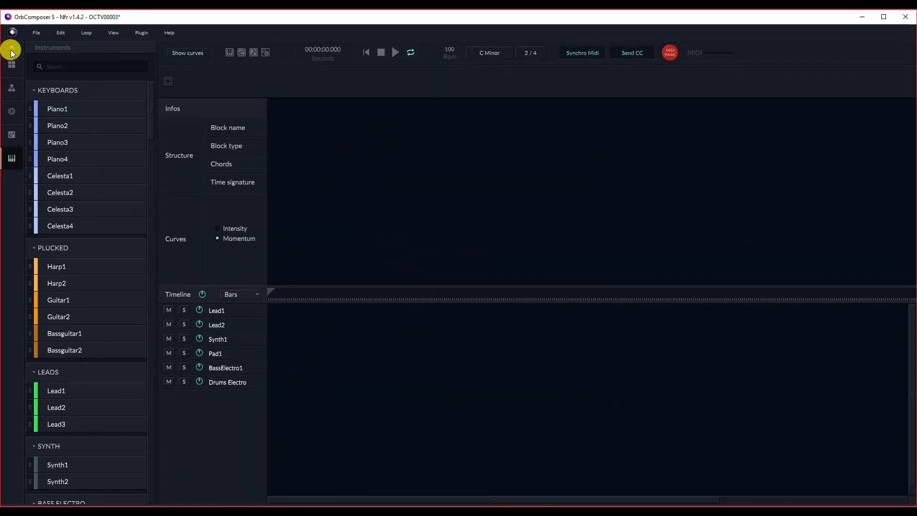
Step: Place an eight-bar Intro block in 2/4 with C minor chords on the timeline
{"action": "left_click", "coordinate": [12, 65]}
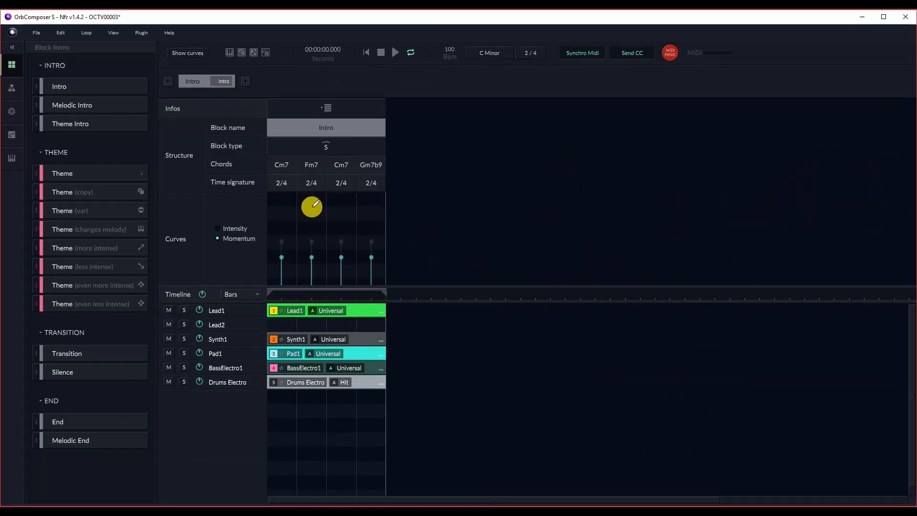
{"action": "left_click", "coordinate": [326, 146]}
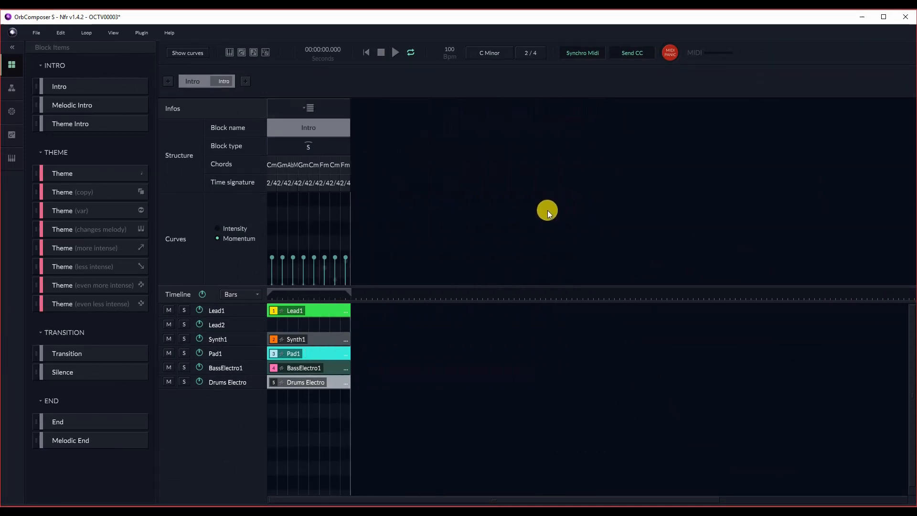
{"action": "mouse_move", "coordinate": [75, 173]}
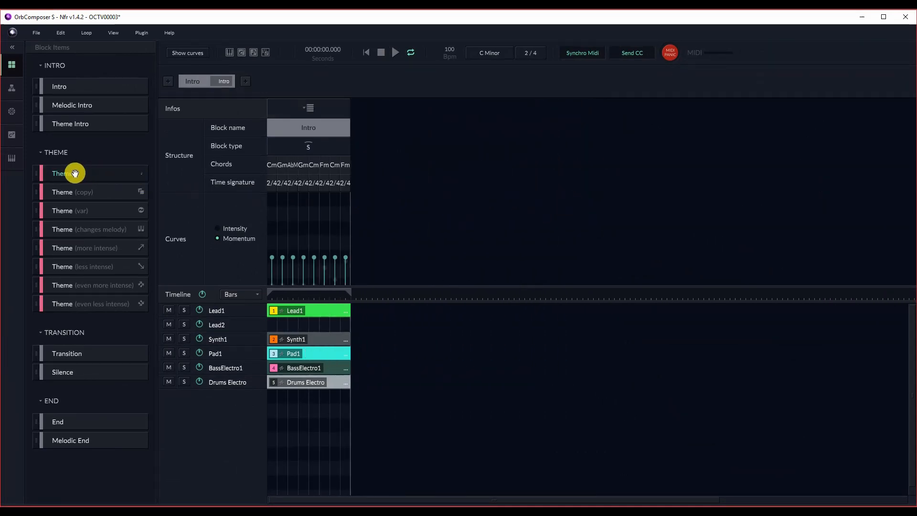
Step: Add an eight-chord Theme block right after the Intro
{"action": "left_click", "coordinate": [62, 173]}
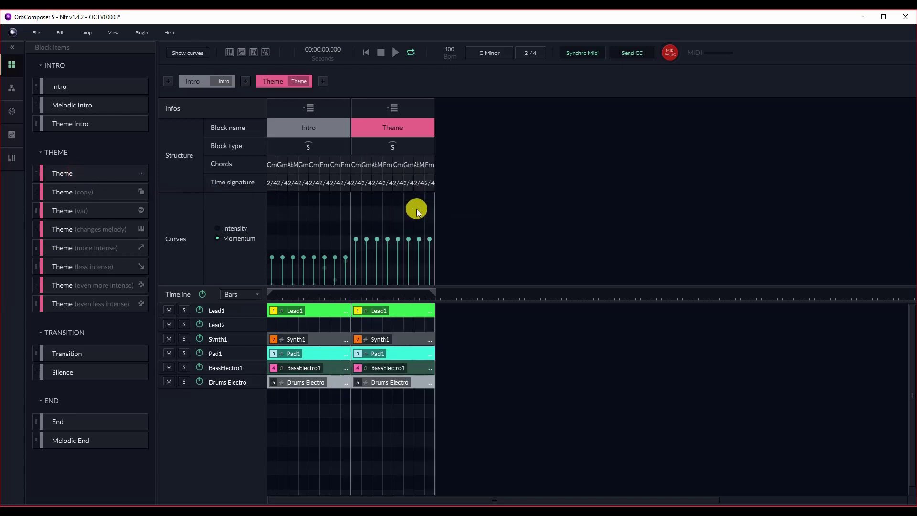
{"action": "mouse_move", "coordinate": [84, 193]}
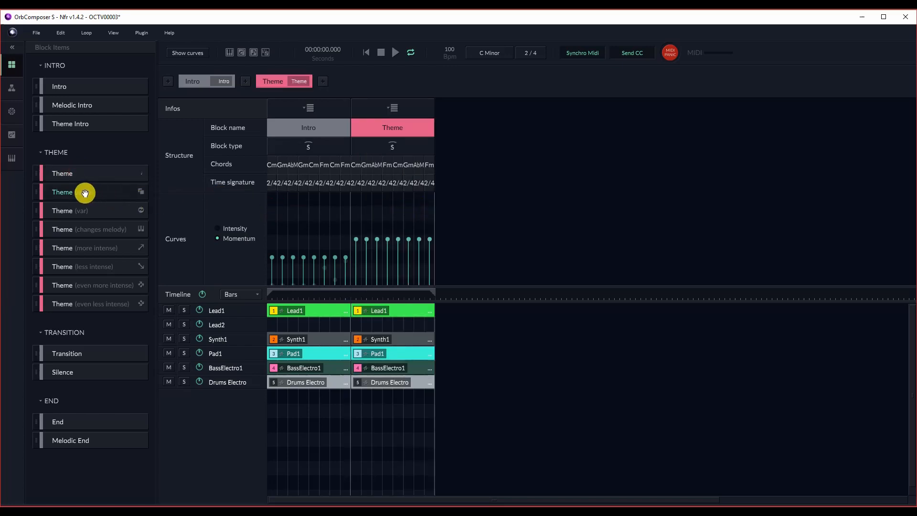
{"action": "left_click", "coordinate": [141, 192]}
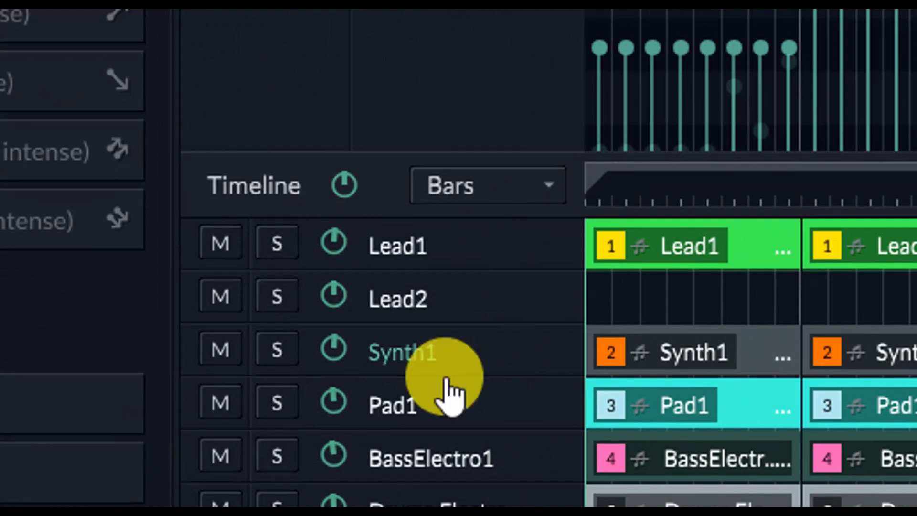
{"action": "mouse_move", "coordinate": [462, 269]}
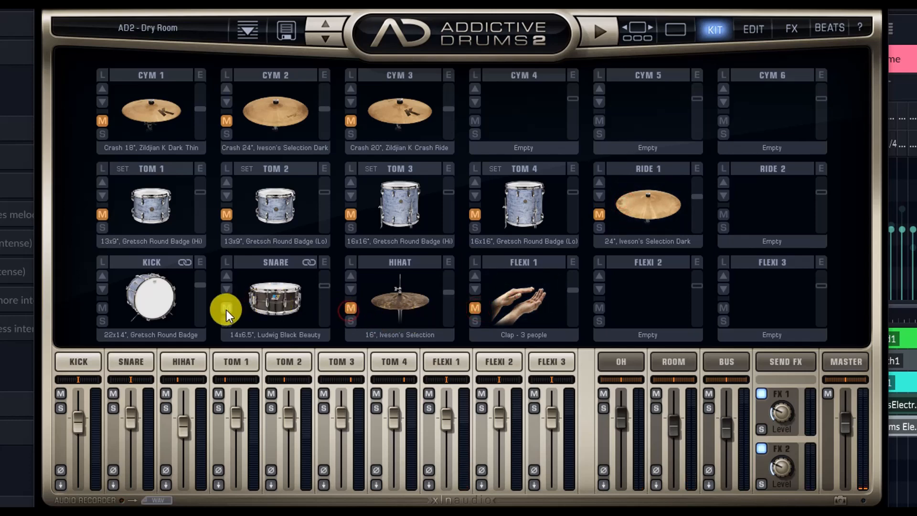
{"action": "mouse_move", "coordinate": [99, 286]}
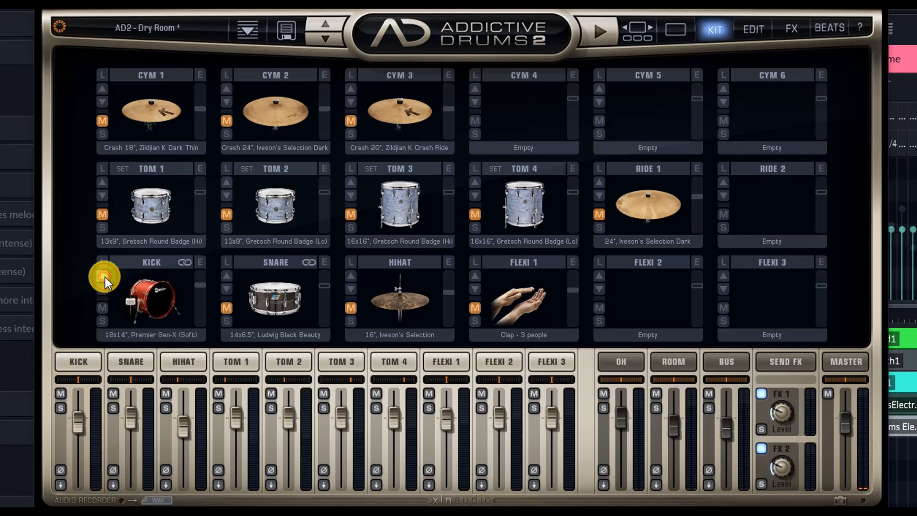
Step: Step the kick sample past SDS-V to the LinnDrum kick
{"action": "left_click", "coordinate": [151, 298]}
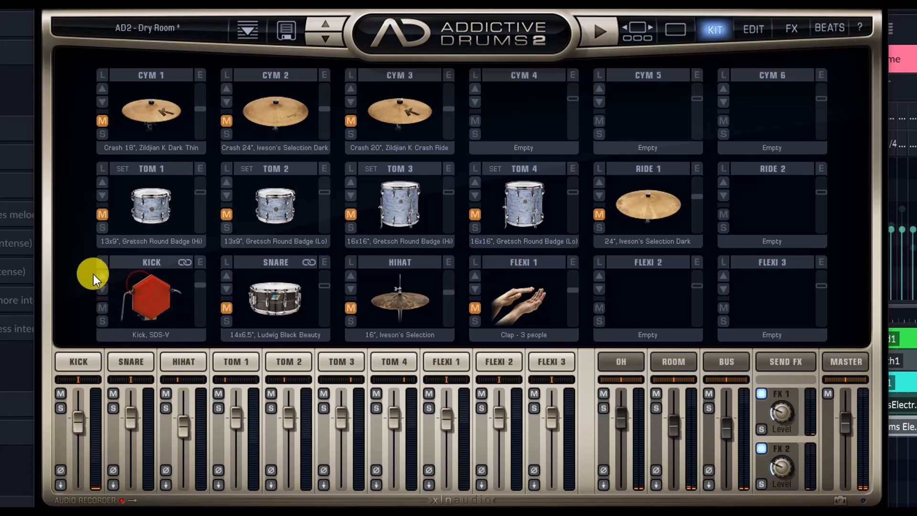
{"action": "left_click", "coordinate": [151, 298]}
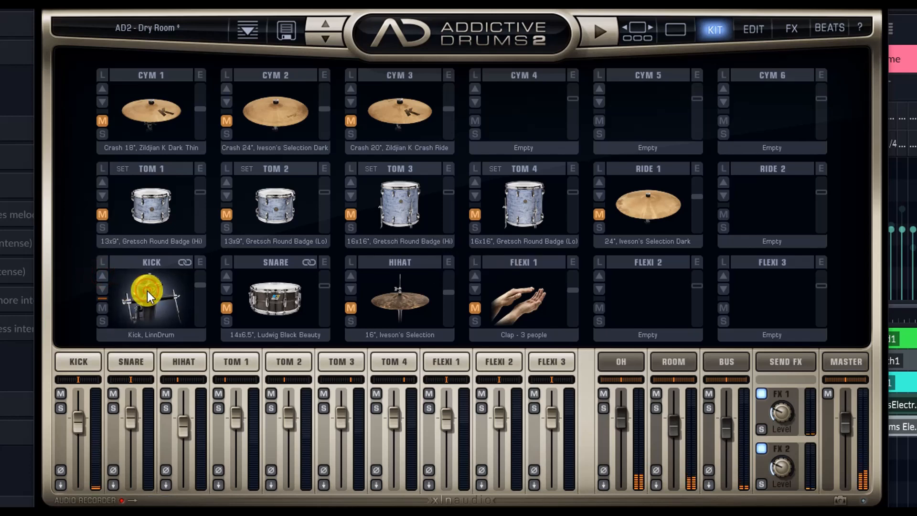
{"action": "mouse_move", "coordinate": [842, 421]}
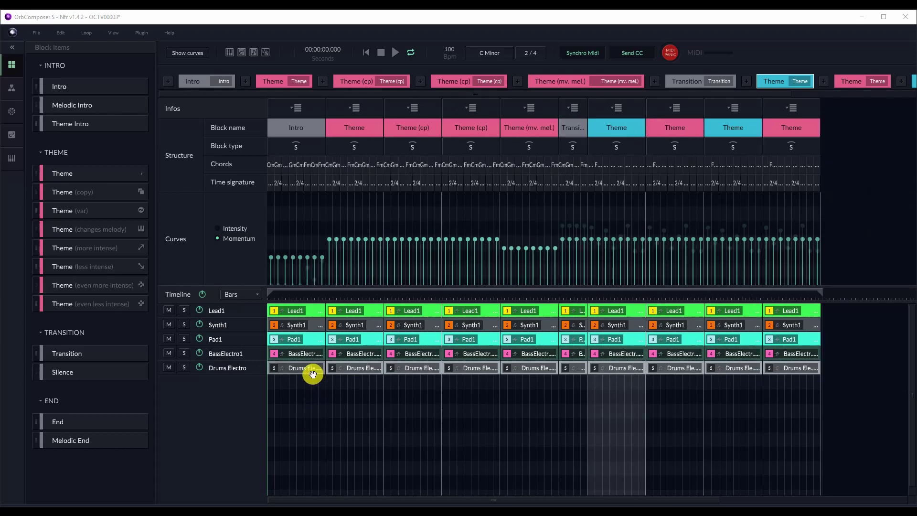
Step: Delete the Drums Electro clips from the Intro, Theme and first Theme (cp) blocks
{"action": "double_click", "coordinate": [299, 368]}
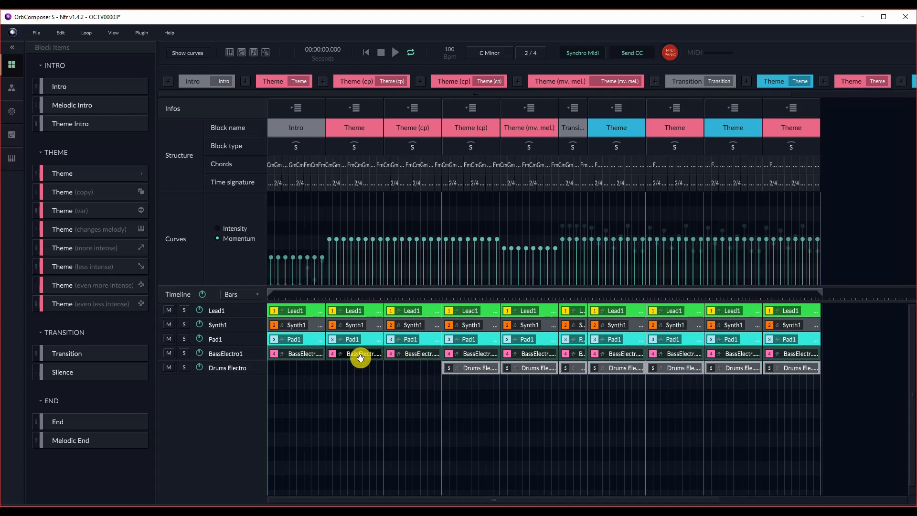
{"action": "mouse_move", "coordinate": [410, 359]}
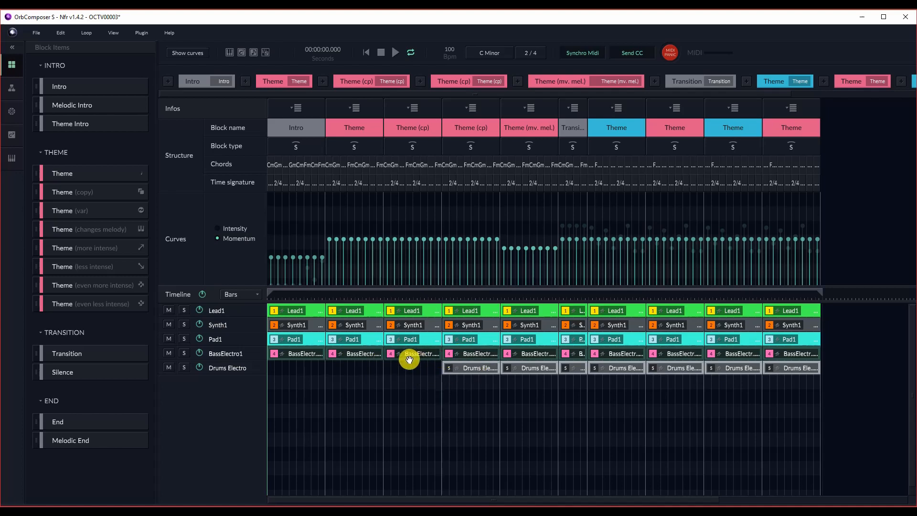
{"action": "mouse_move", "coordinate": [371, 358]}
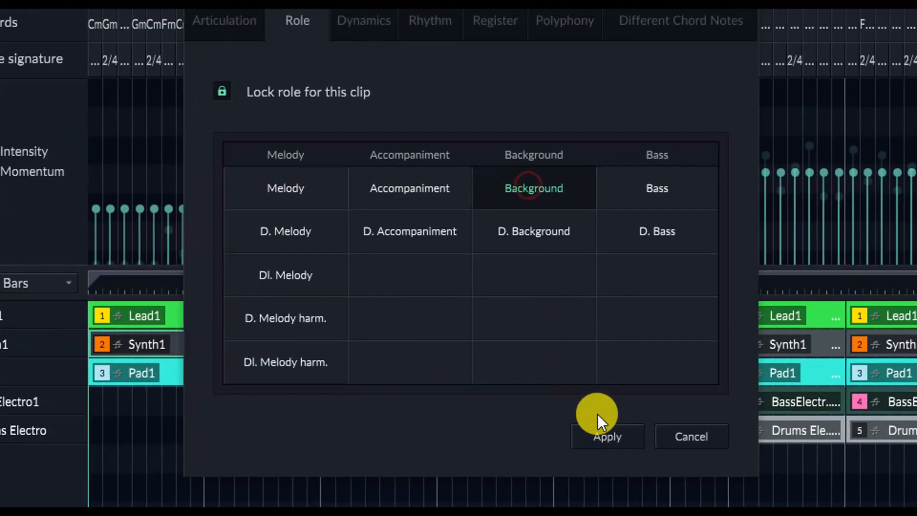
{"action": "mouse_move", "coordinate": [491, 386]}
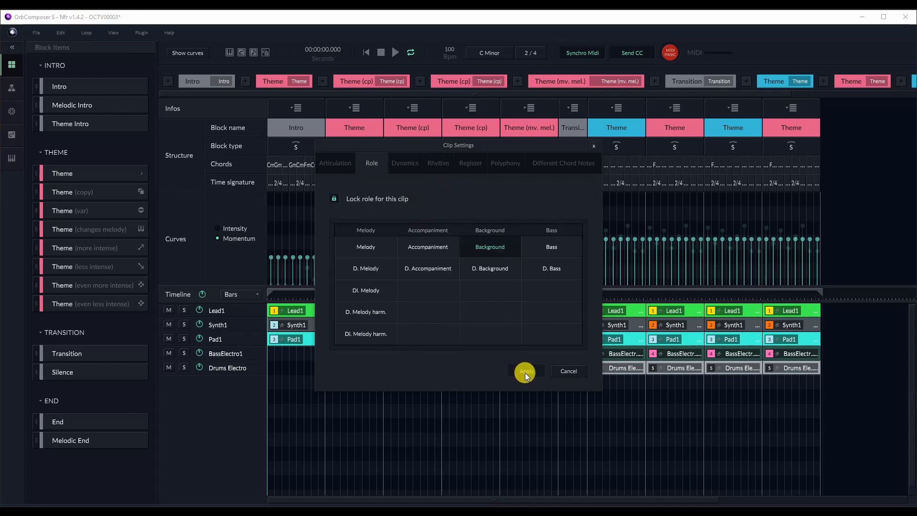
{"action": "mouse_move", "coordinate": [488, 316]}
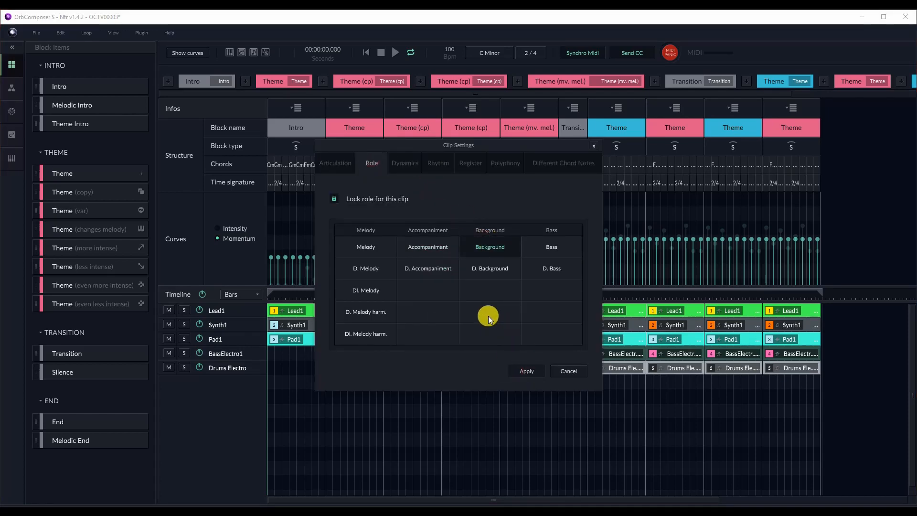
{"action": "mouse_move", "coordinate": [531, 261]}
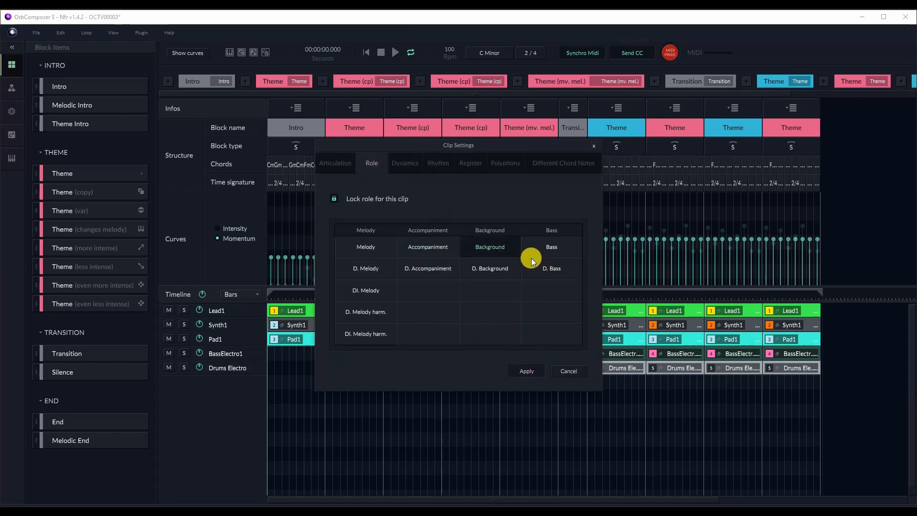
{"action": "mouse_move", "coordinate": [580, 352]}
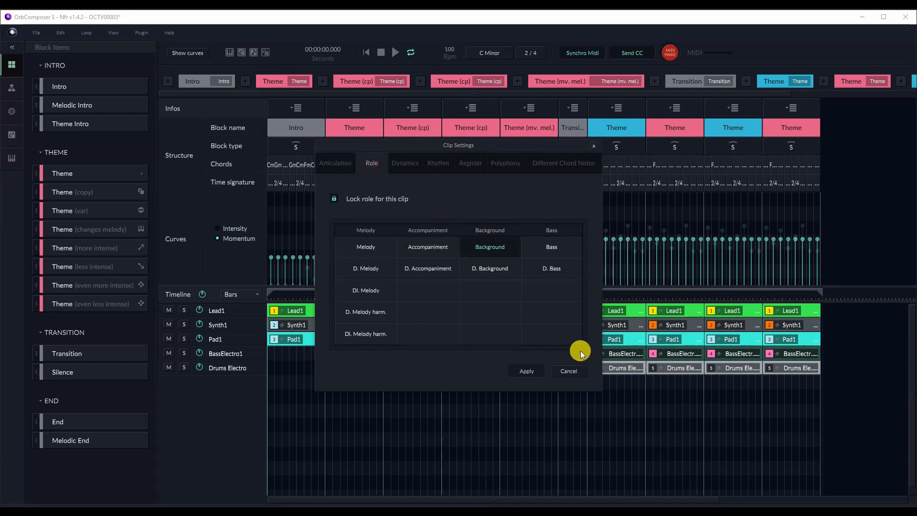
{"action": "mouse_move", "coordinate": [633, 295]}
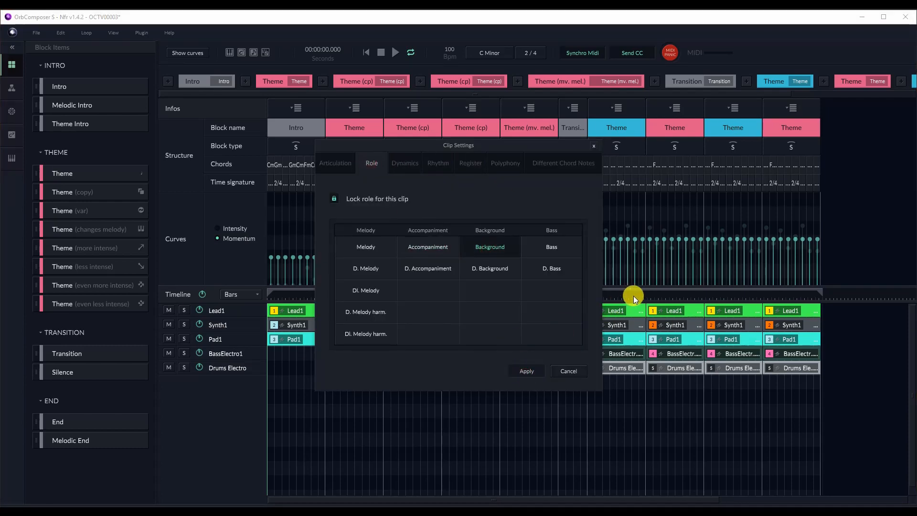
{"action": "mouse_move", "coordinate": [540, 287]}
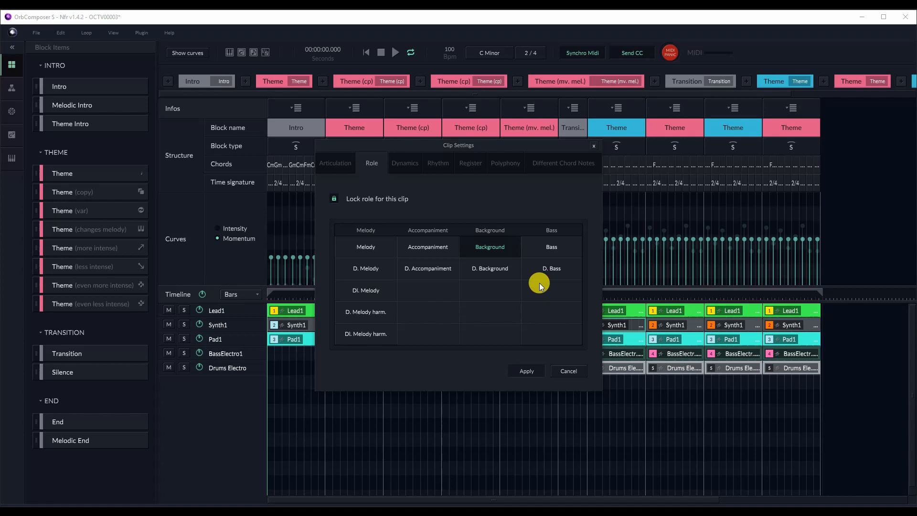
Step: Set the clip's role to Background in Clip Settings and apply it
{"action": "left_click", "coordinate": [428, 246]}
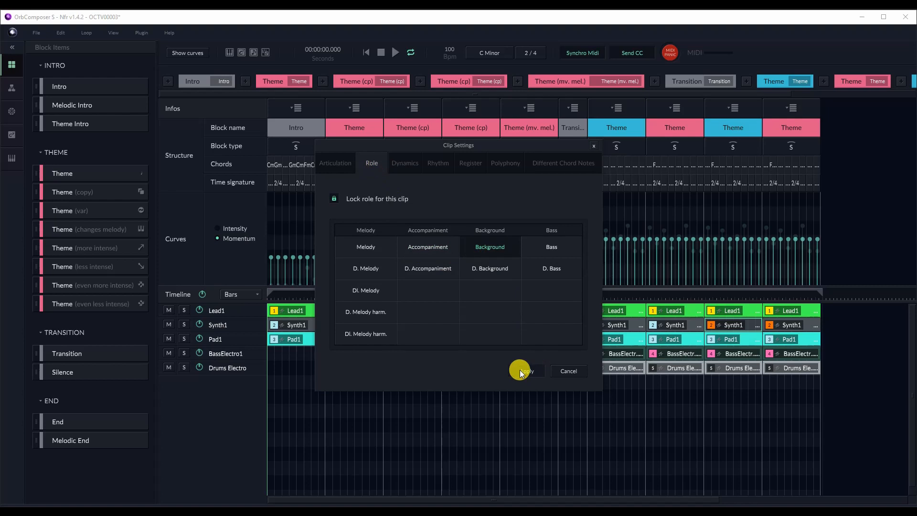
{"action": "mouse_move", "coordinate": [565, 295]}
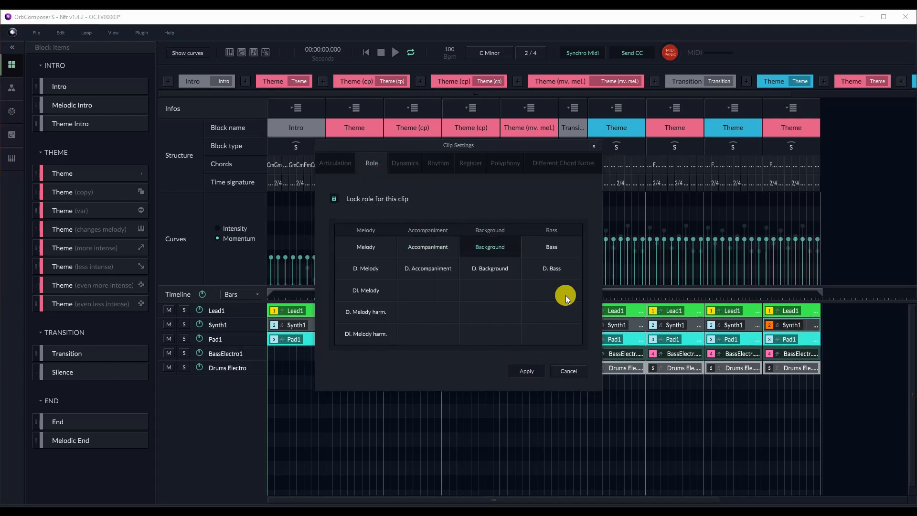
{"action": "left_click", "coordinate": [568, 370]}
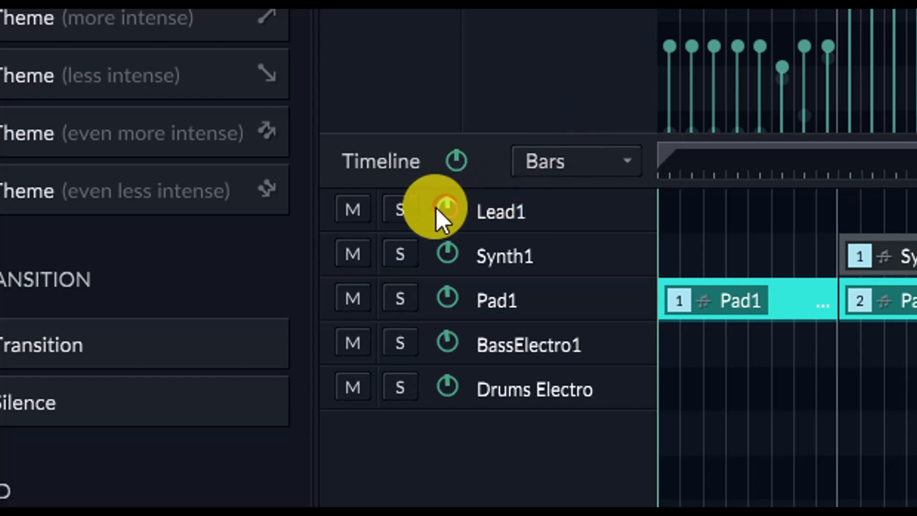
{"action": "mouse_move", "coordinate": [447, 255]}
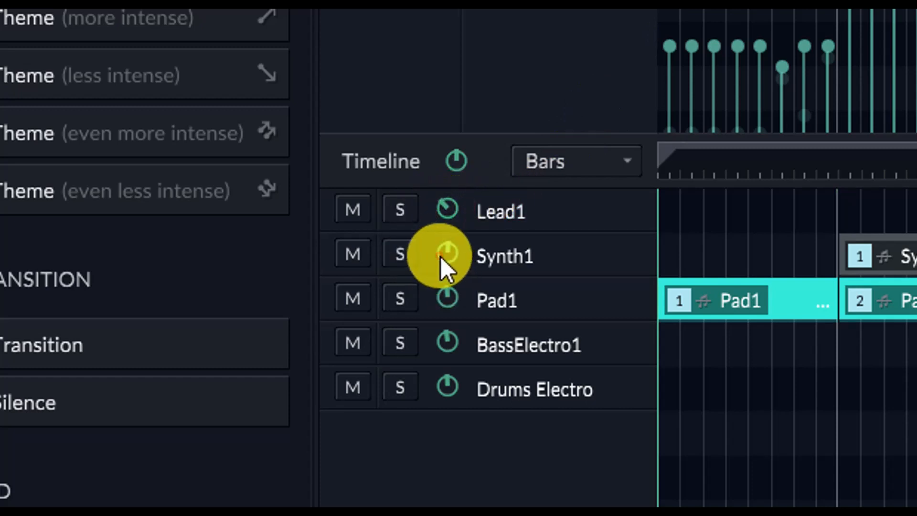
{"action": "mouse_move", "coordinate": [436, 316]}
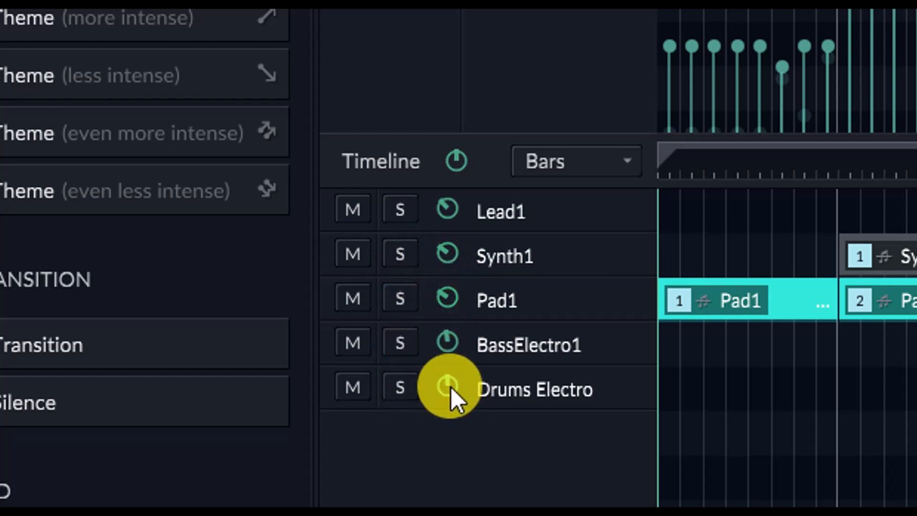
{"action": "mouse_move", "coordinate": [447, 389]}
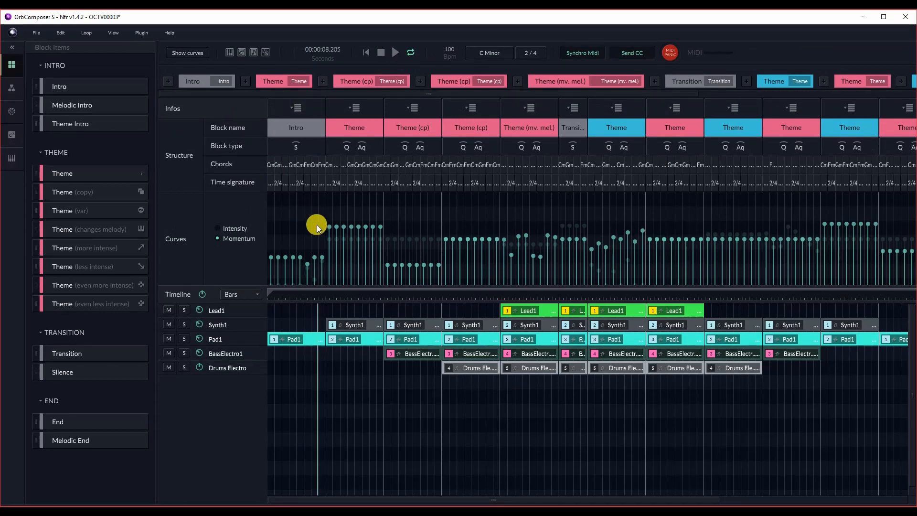
Step: Play the regenerated arrangement through to its end at about 1:50
{"action": "left_click", "coordinate": [394, 52]}
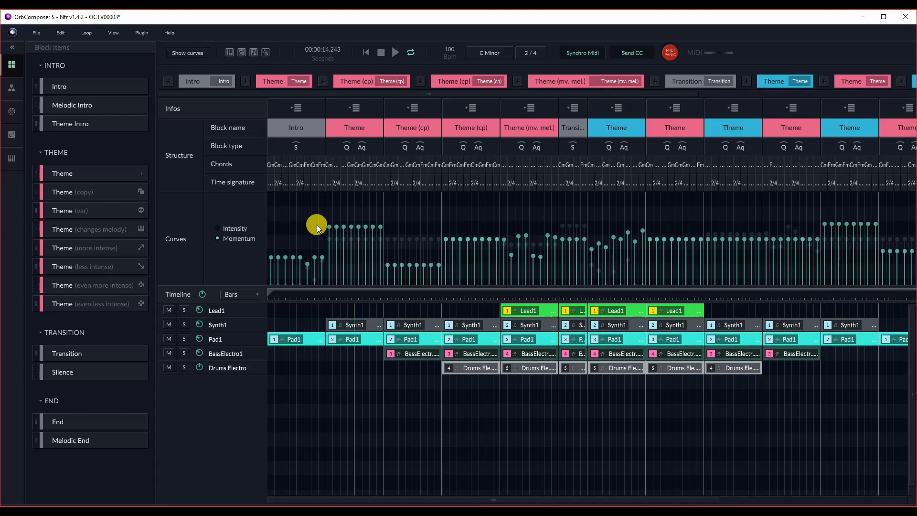
{"action": "left_click", "coordinate": [395, 53]}
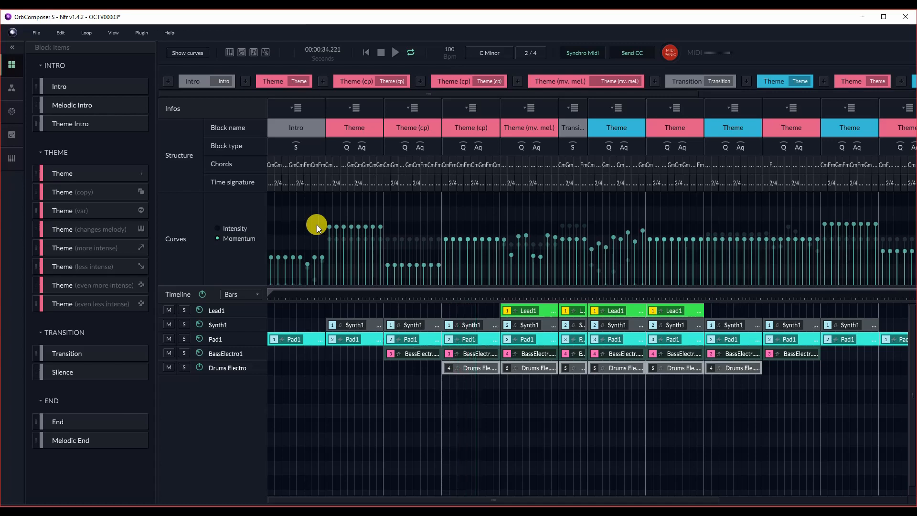
{"action": "left_click", "coordinate": [394, 52]}
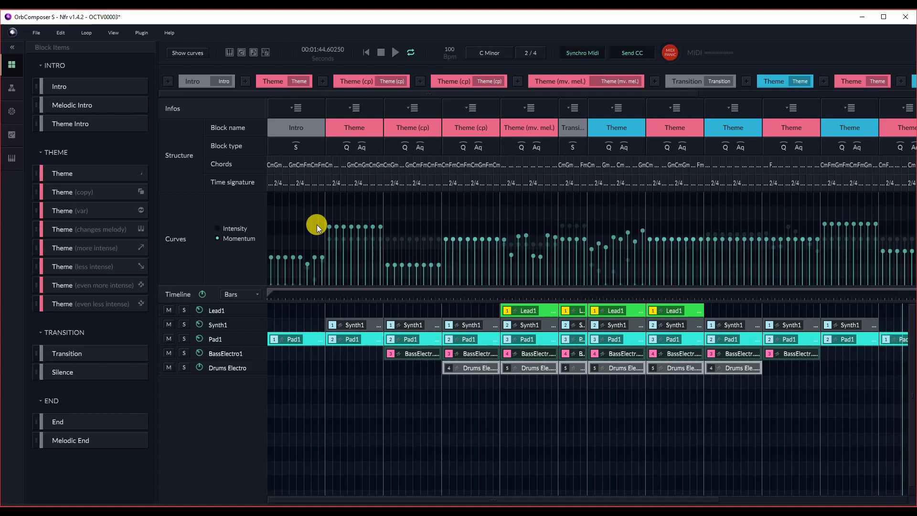
{"action": "scroll", "scroll_direction": "right", "scroll_amount": 3}
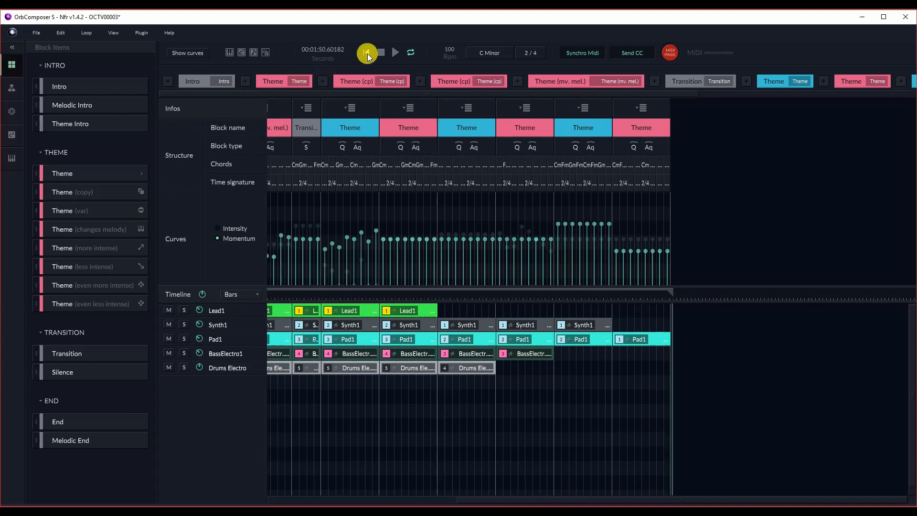
Step: Stop playback and scroll the timeline back to the Intro block
{"action": "left_click", "coordinate": [367, 53]}
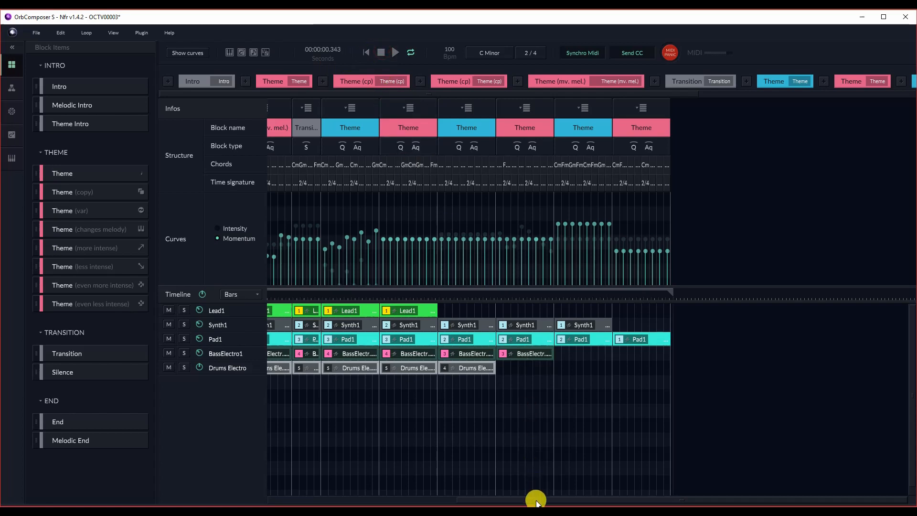
{"action": "scroll", "scroll_direction": "left", "scroll_amount": 3}
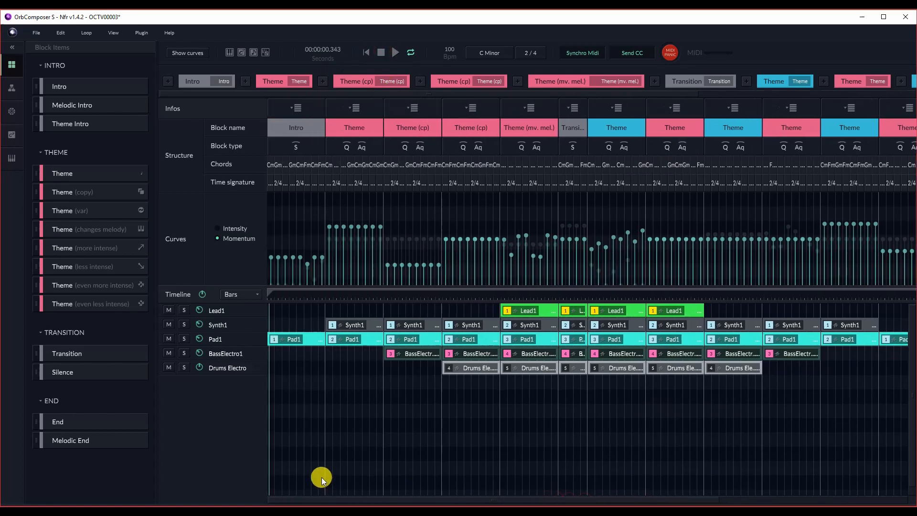
{"action": "mouse_move", "coordinate": [308, 391]}
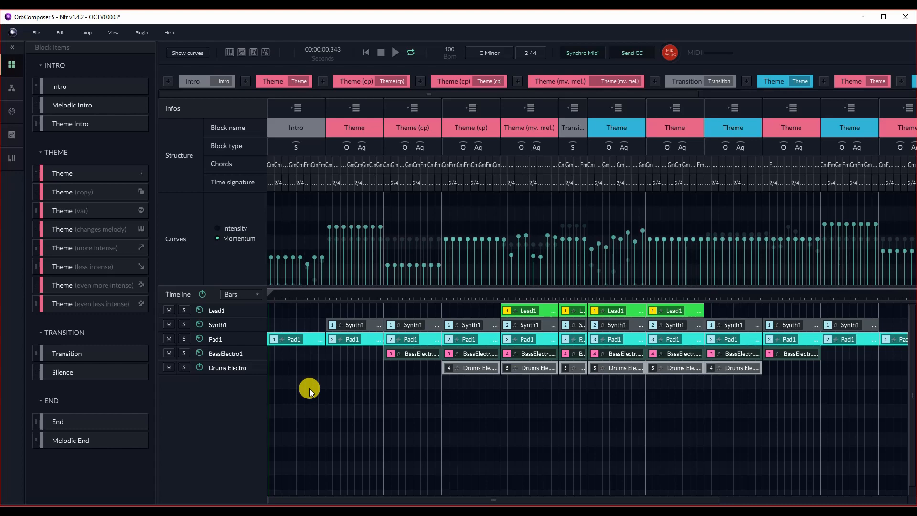
{"action": "mouse_move", "coordinate": [795, 458]}
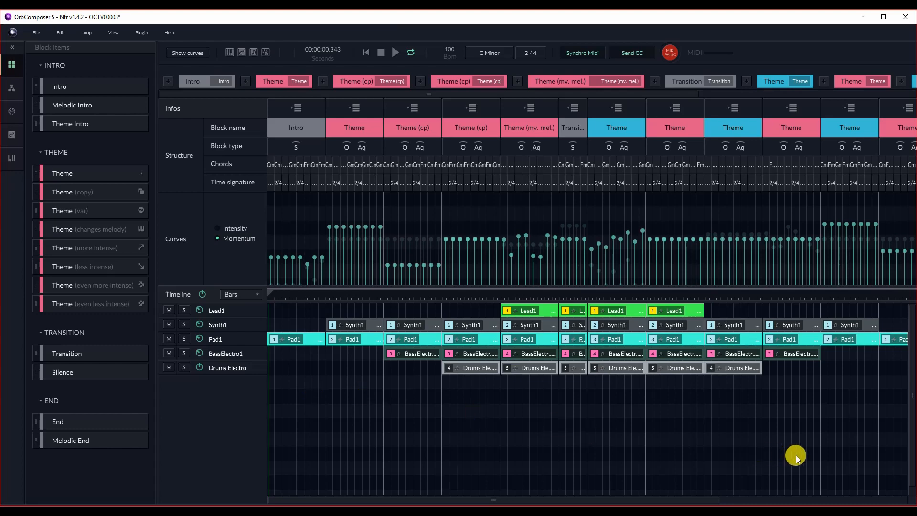